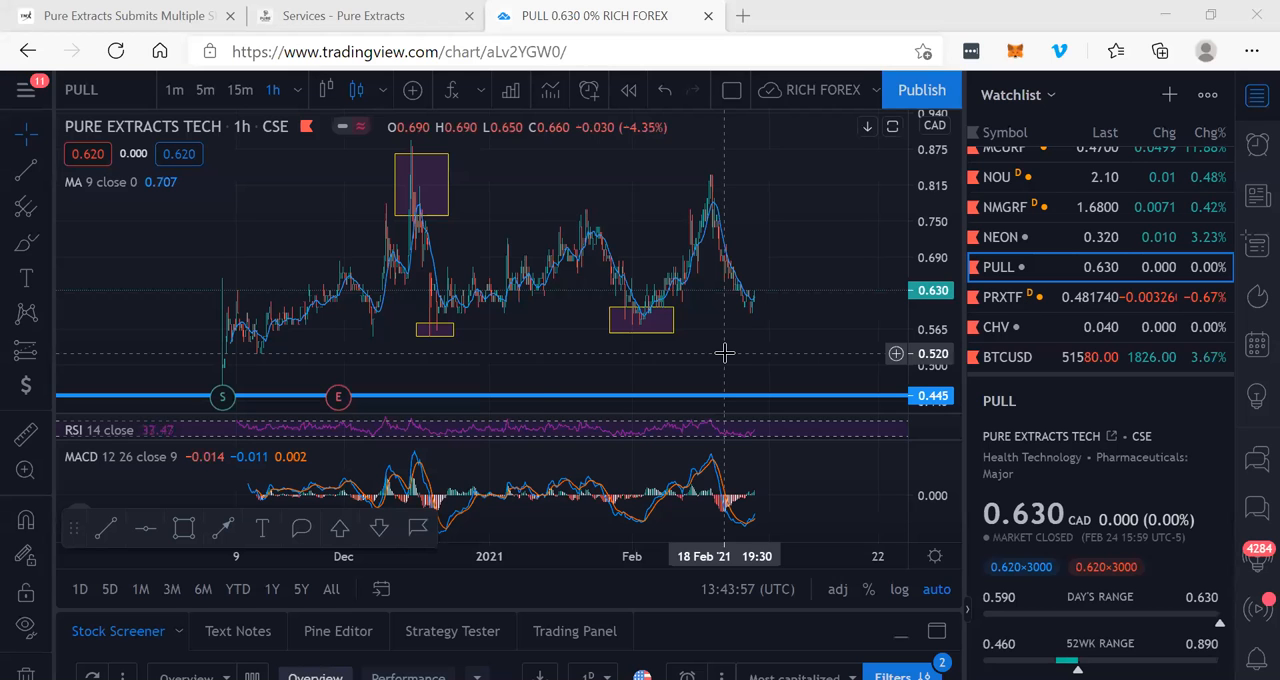
mouse_move(184, 325)
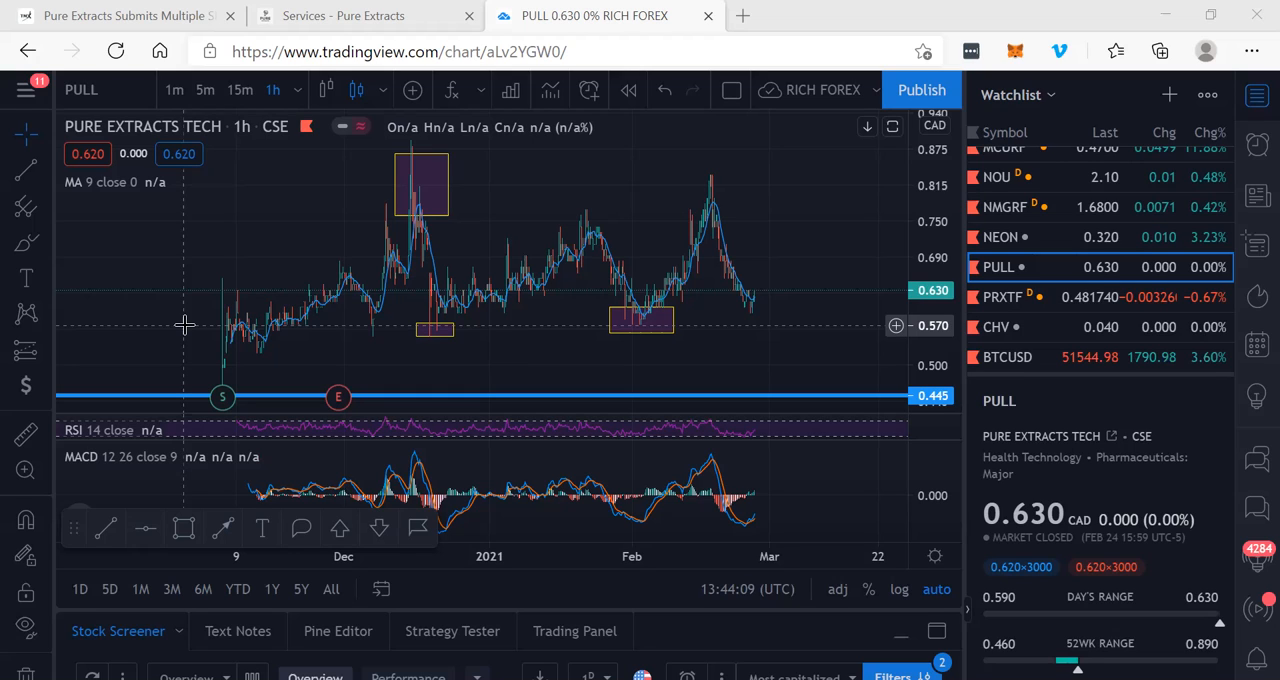
mouse_move(143, 429)
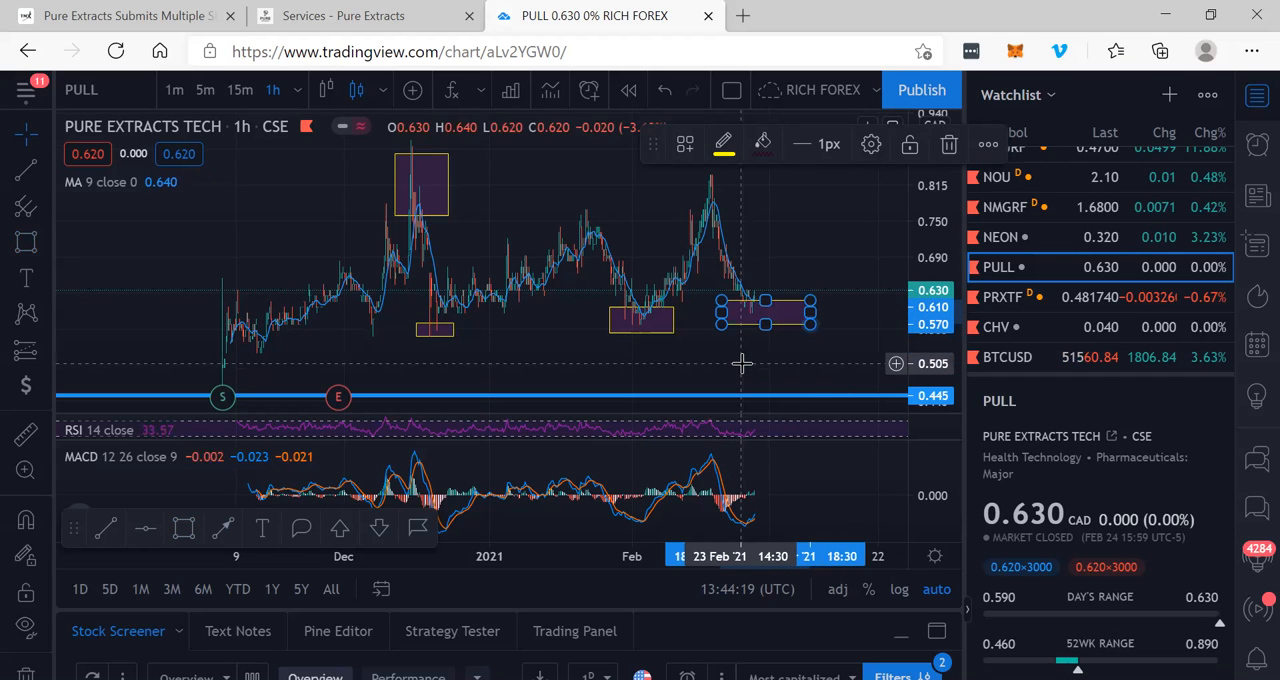
mouse_move(105, 502)
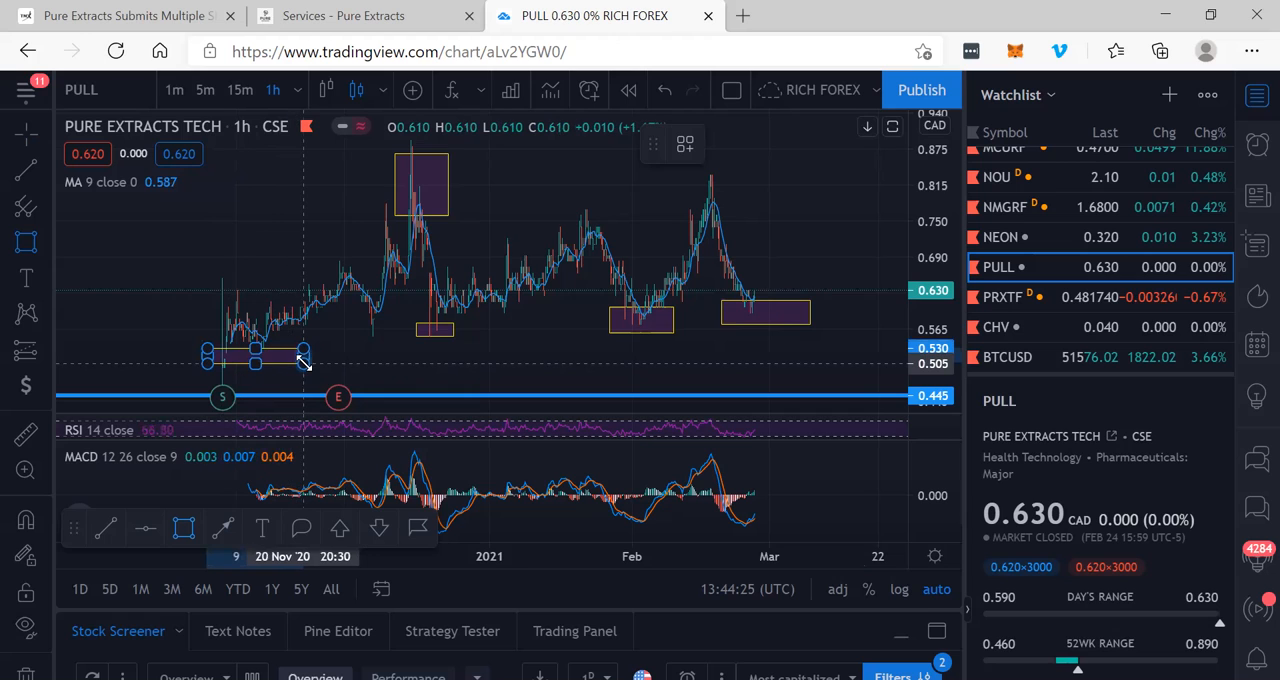
- Draw a purple buy-zone box over the November 2020 lows near 0.51–0.53
drag(300, 358, 300, 375)
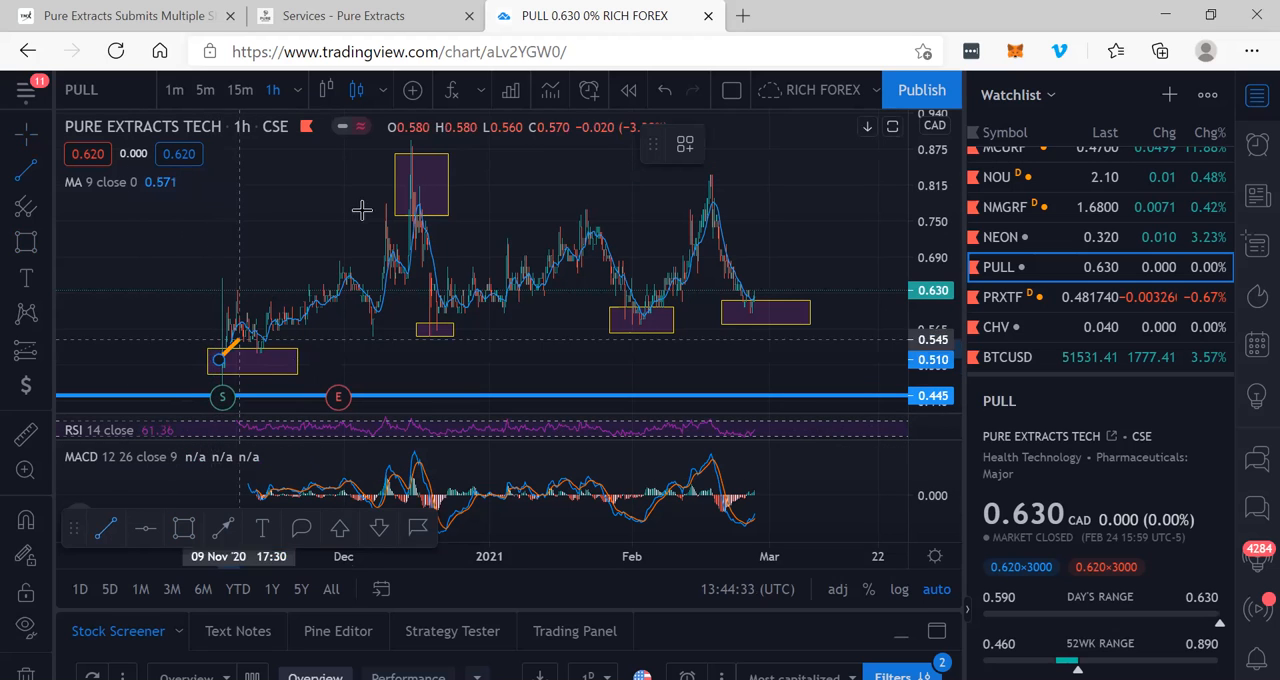
- Draw orange zigzag legs from the December peak and lows to February, projecting up toward 0.84 in March
drag(218, 360, 410, 140)
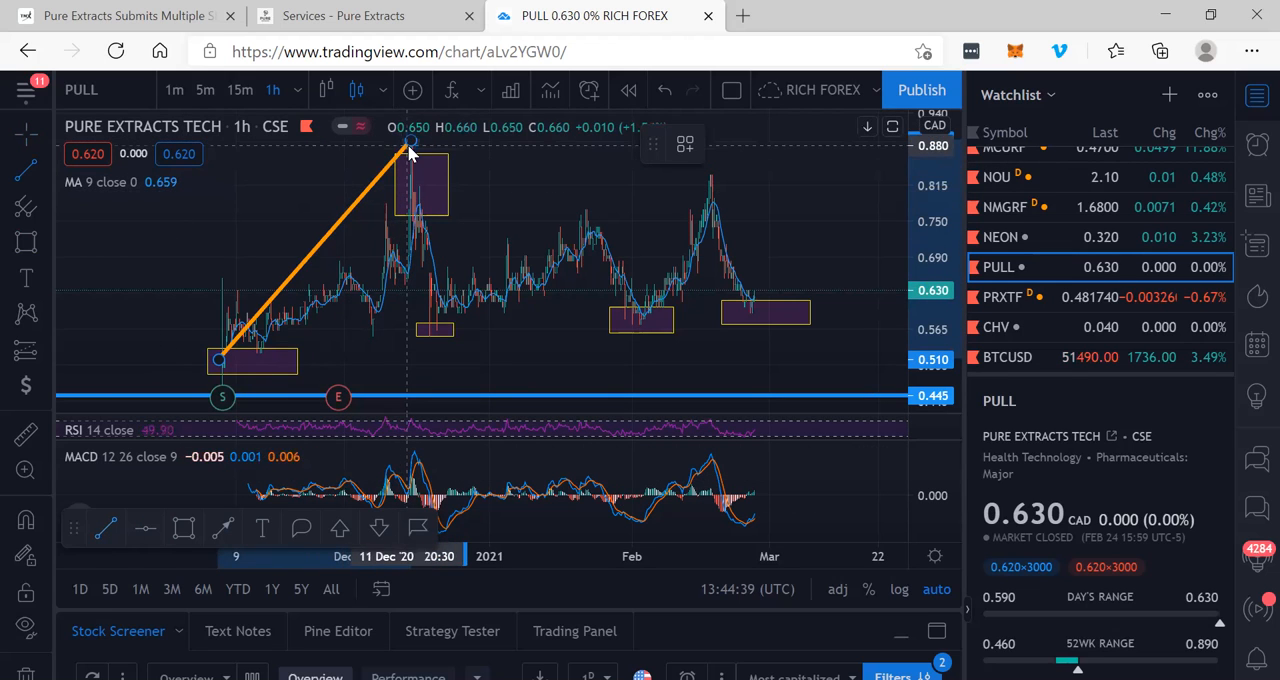
drag(405, 147, 445, 305)
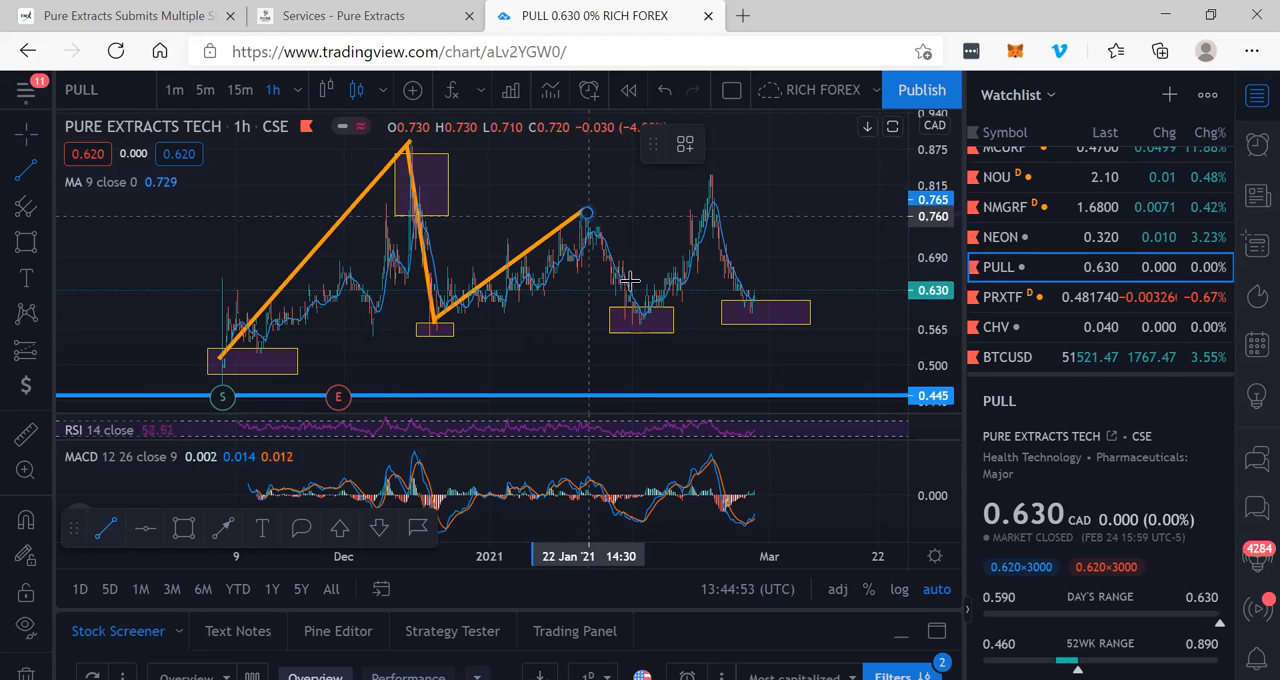
drag(585, 213, 640, 320)
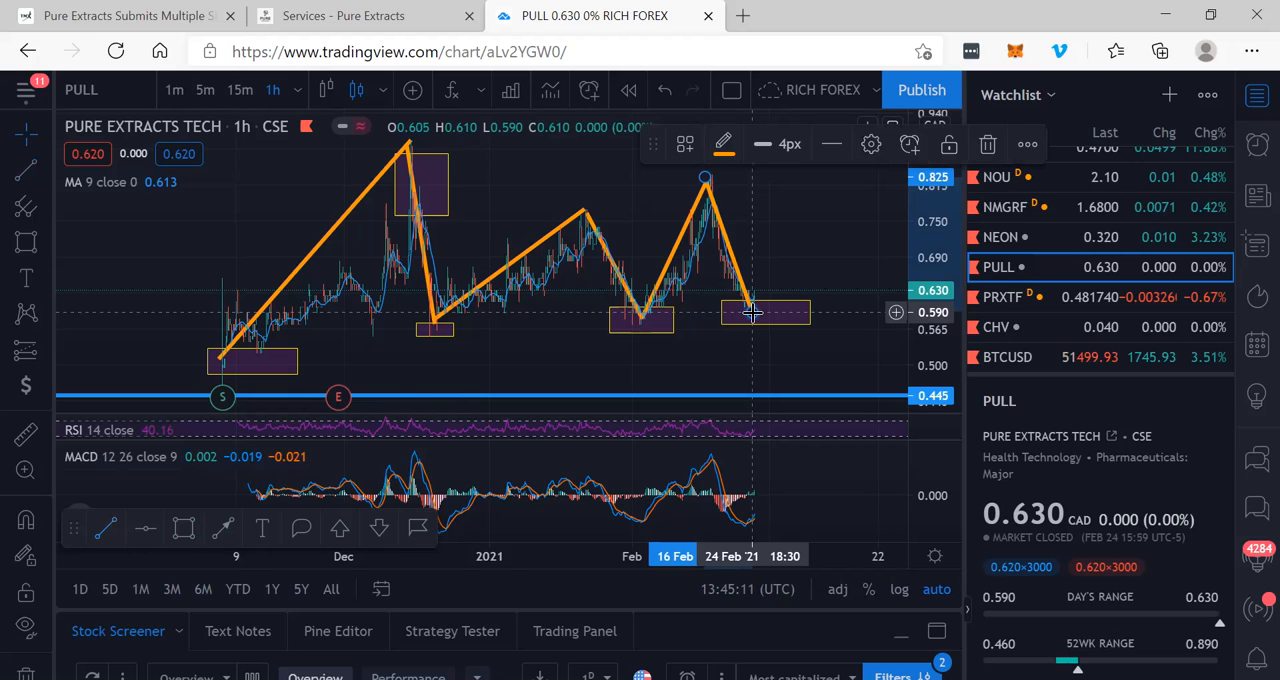
mouse_move(755, 313)
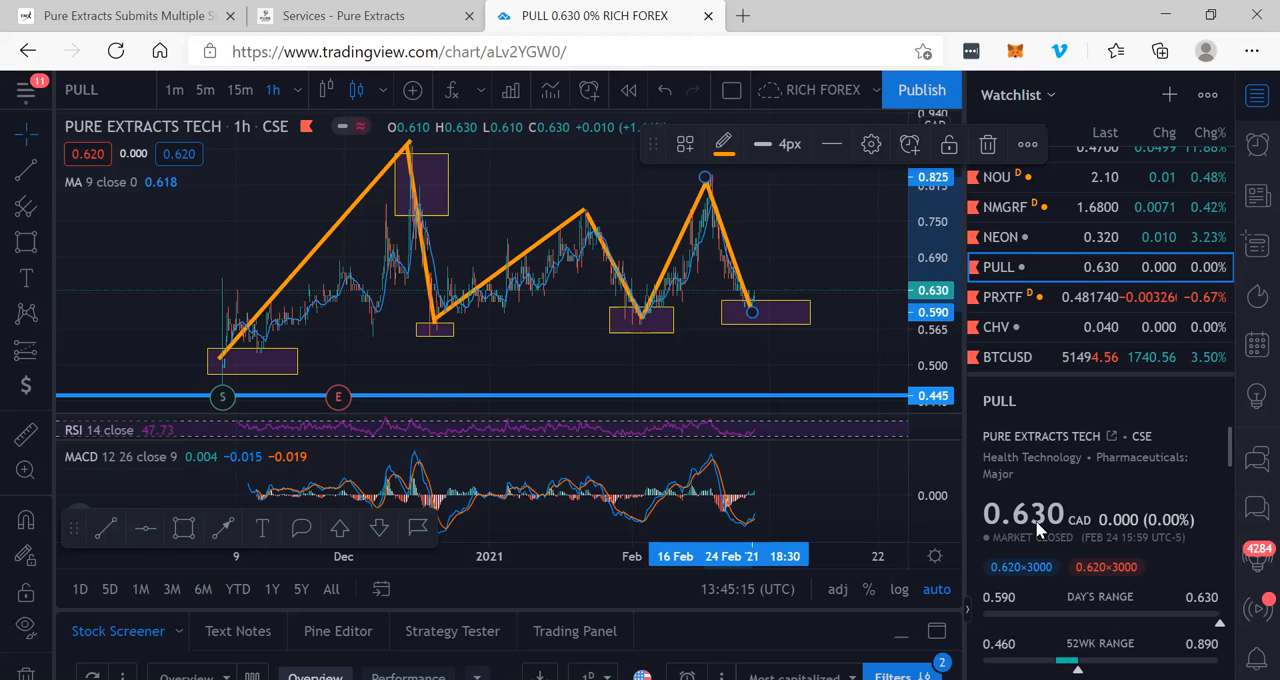
mouse_move(768, 357)
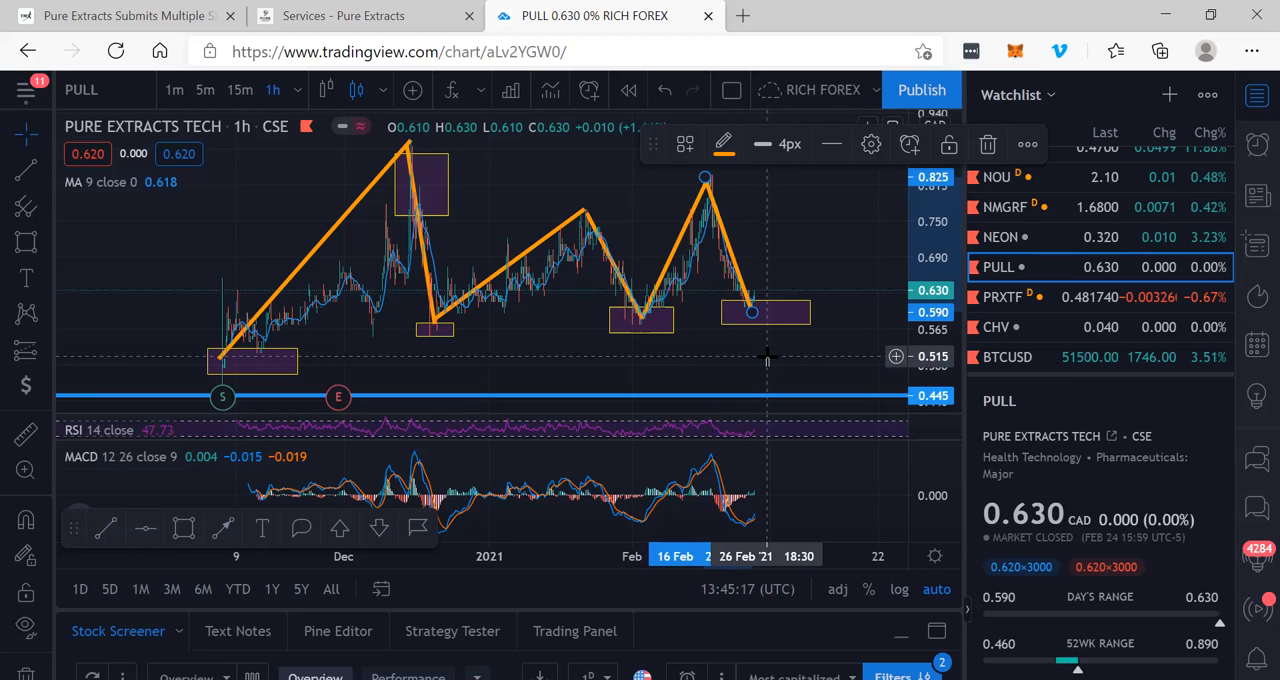
mouse_move(290, 307)
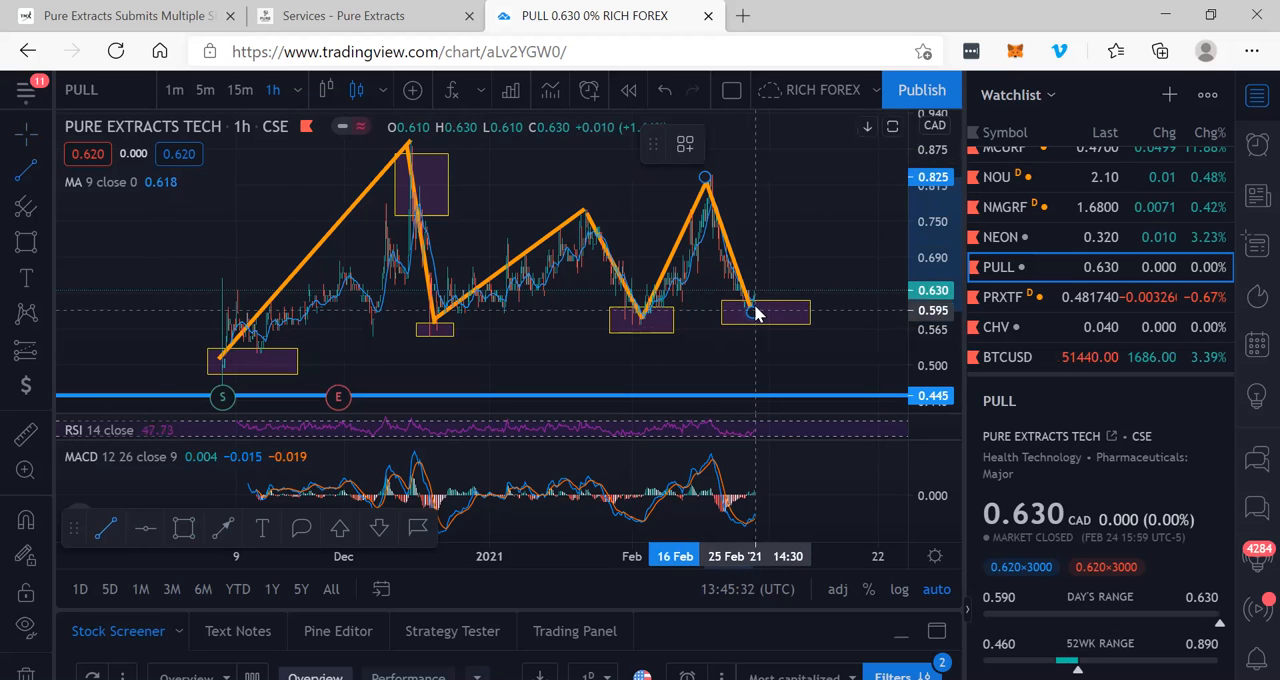
drag(755, 312, 815, 230)
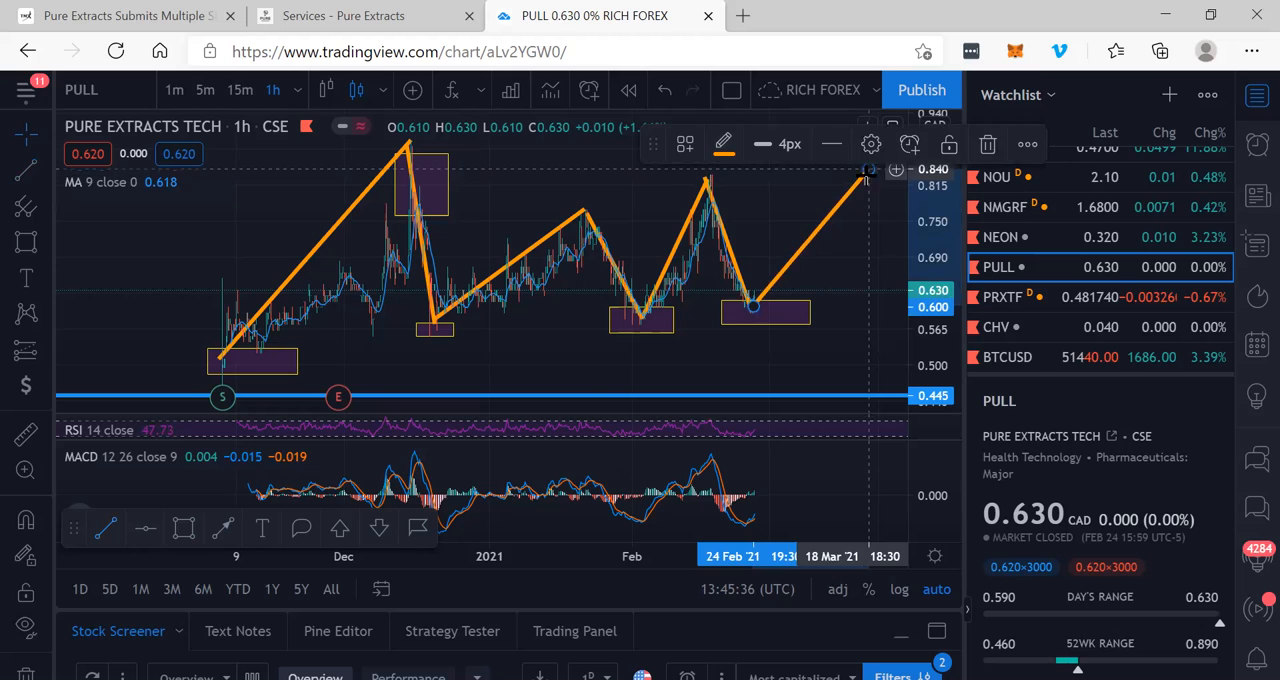
mouse_move(490, 375)
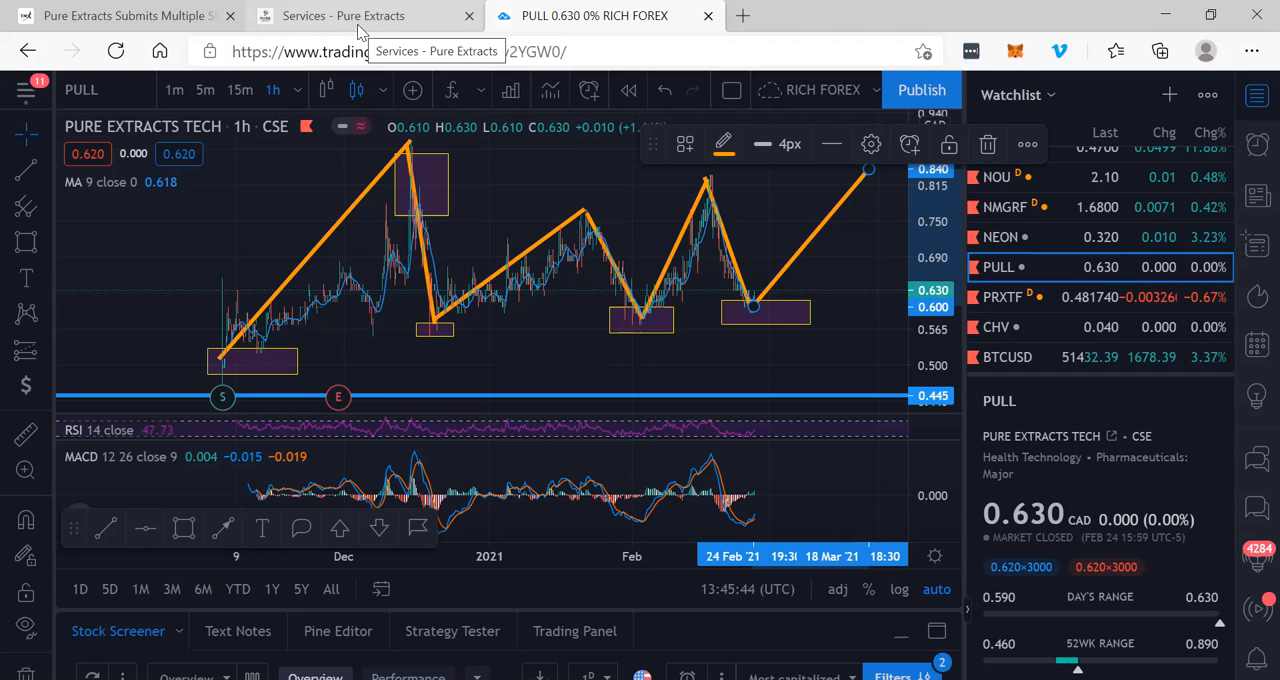
- Show the Pure Extracts Services page about its Health Canada Standard Processing Licence
click(343, 15)
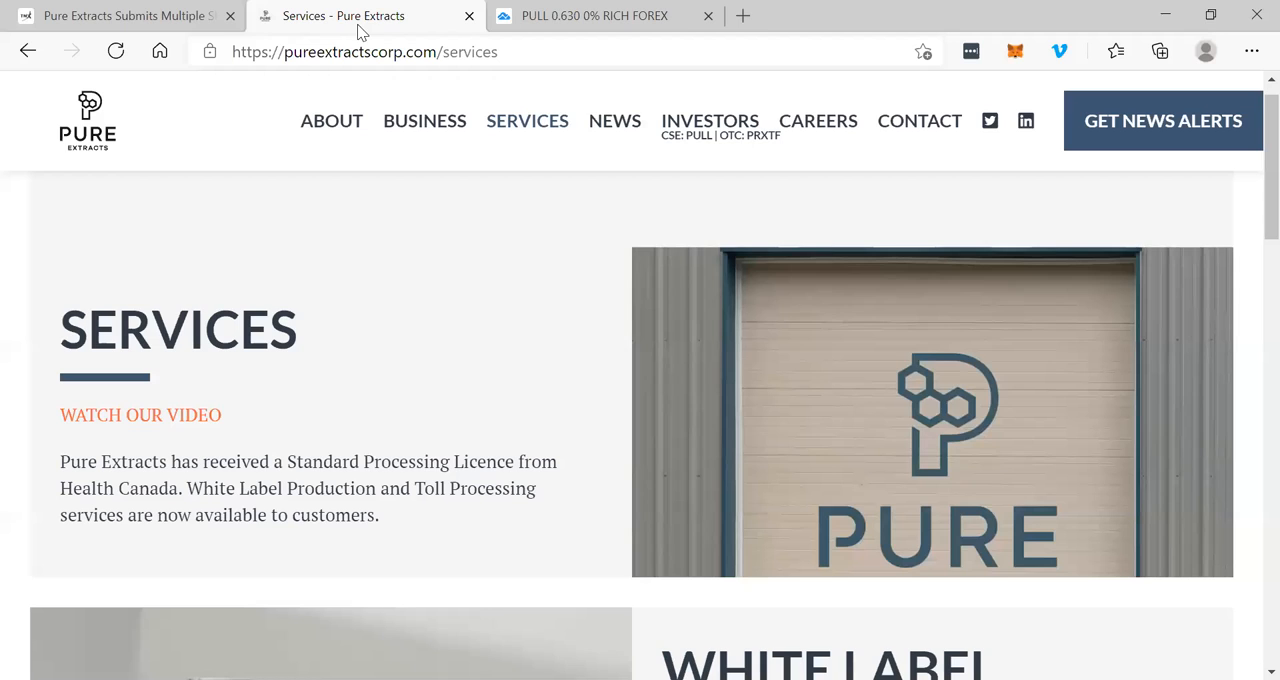
mouse_move(407, 259)
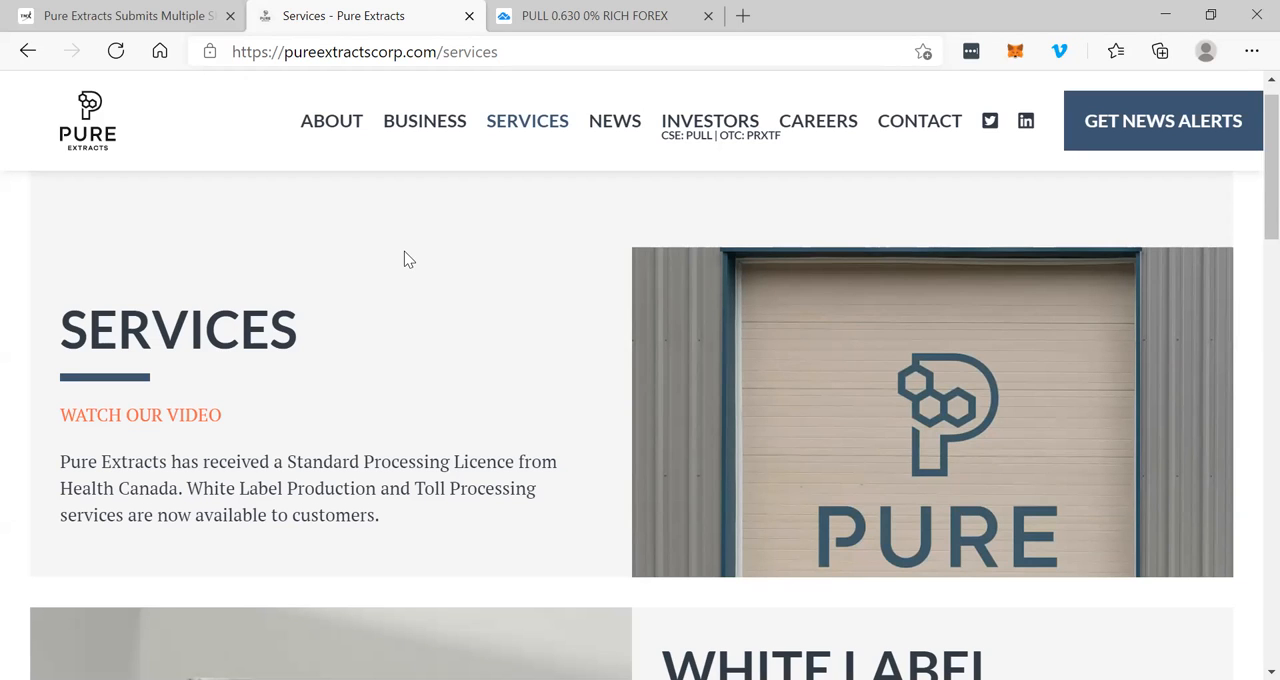
mouse_move(280, 406)
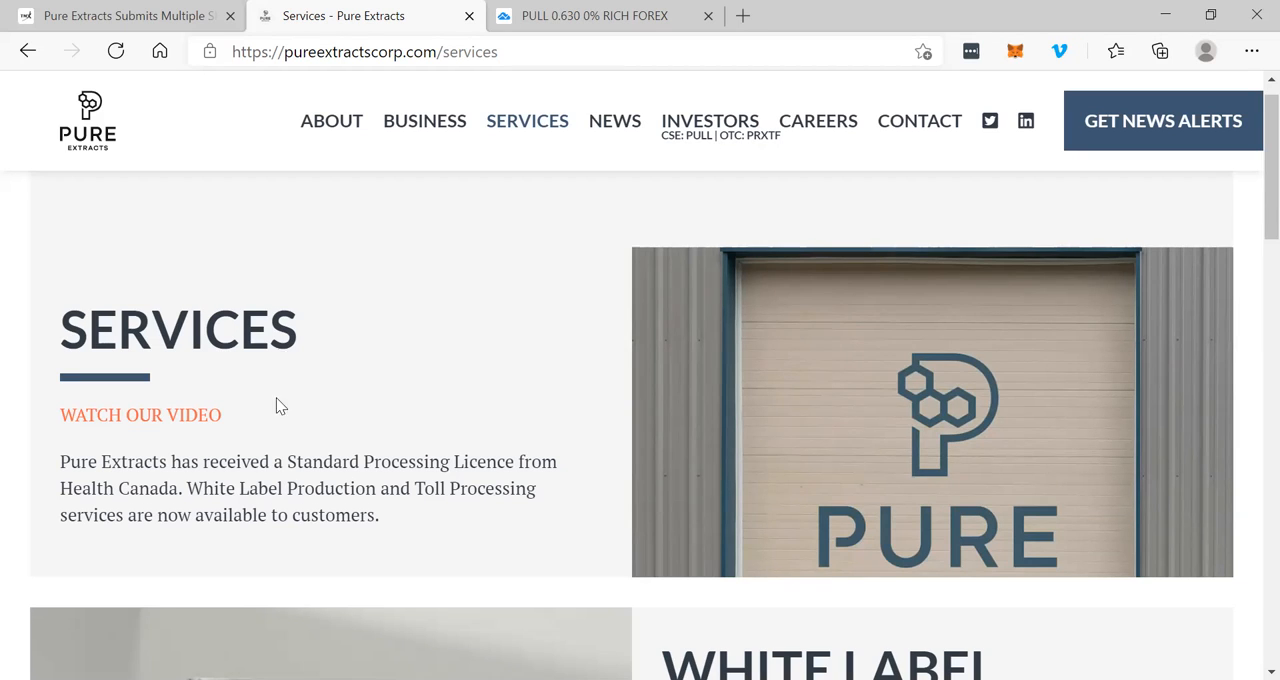
mouse_move(490, 352)
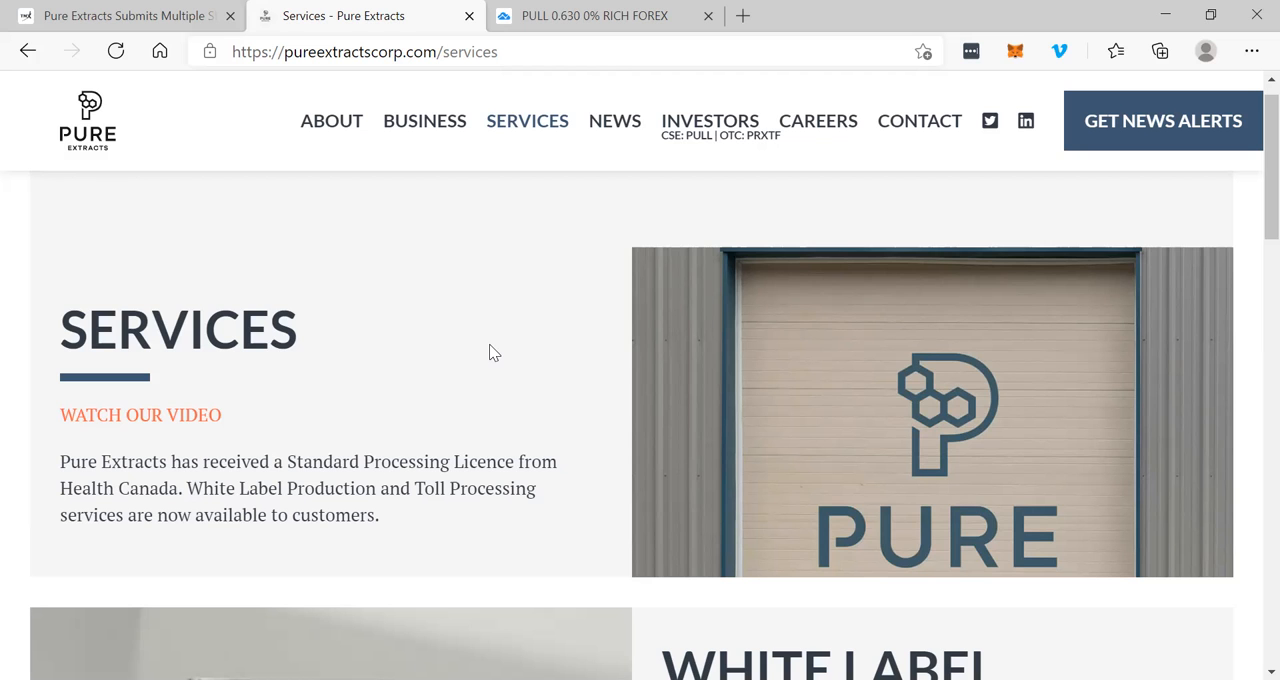
- Read the TMX Money article on Pure Extracts submitting over 20 SKUs to Health Canada
click(120, 15)
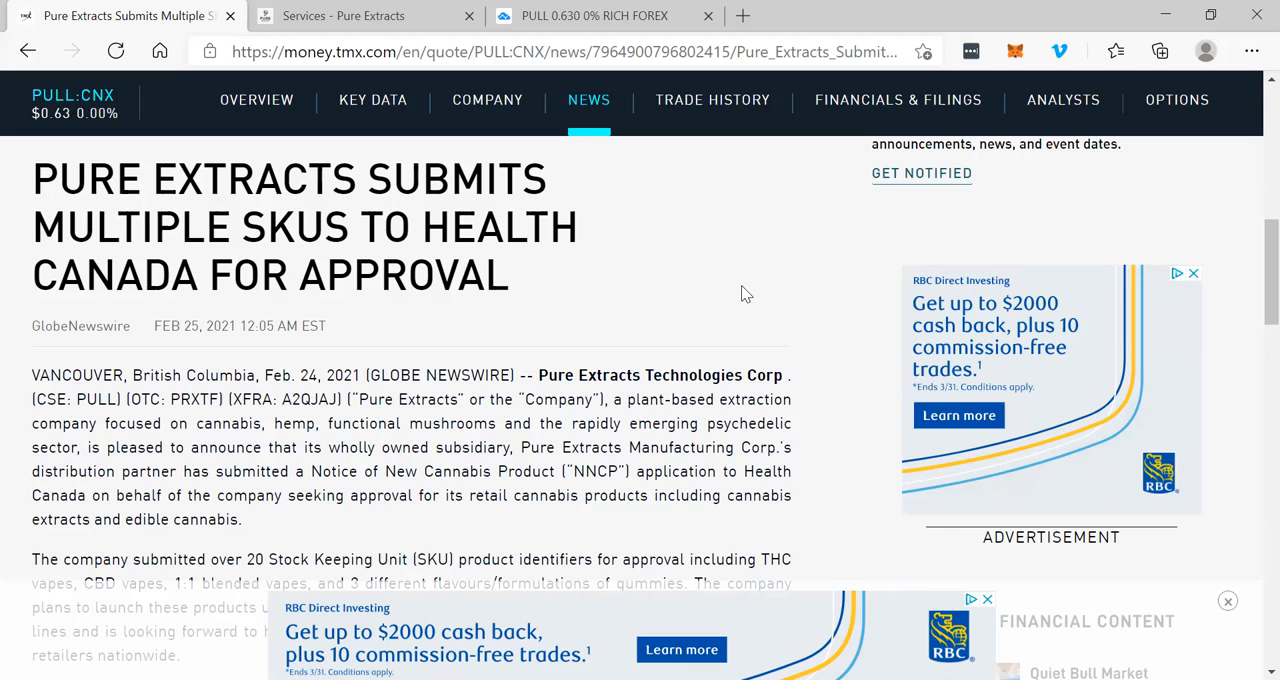
scroll(down, 3)
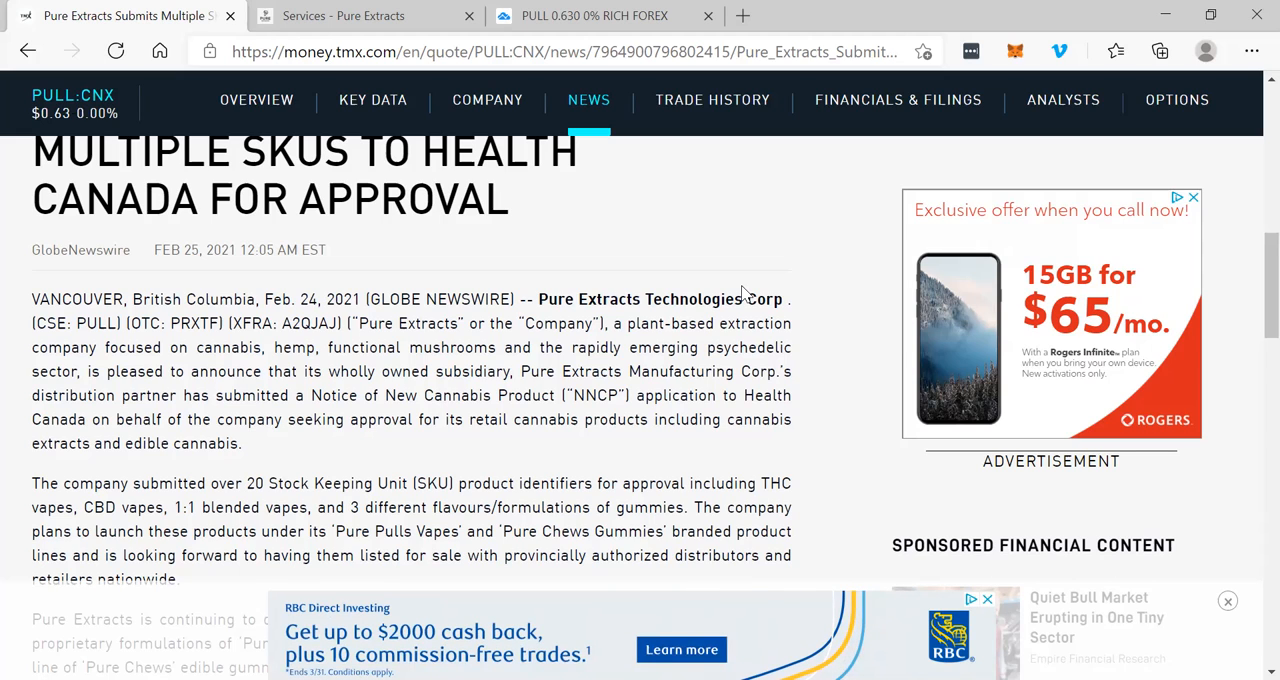
scroll(down, 3)
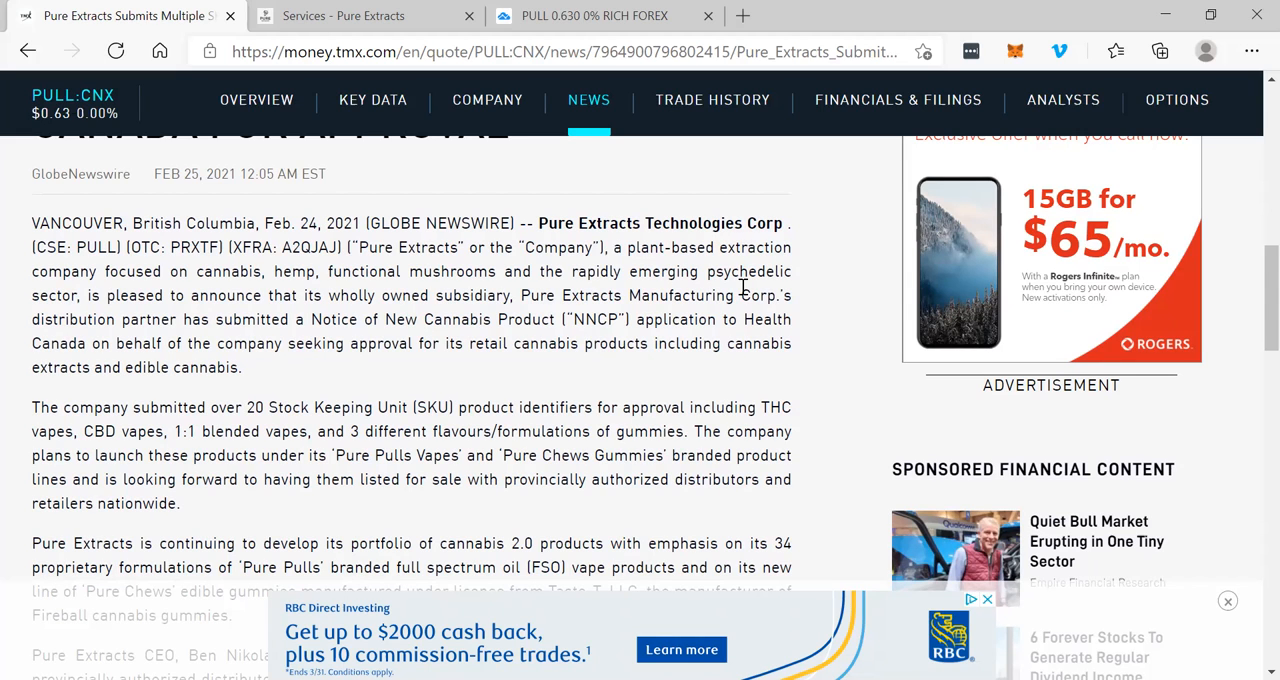
scroll(down, 3)
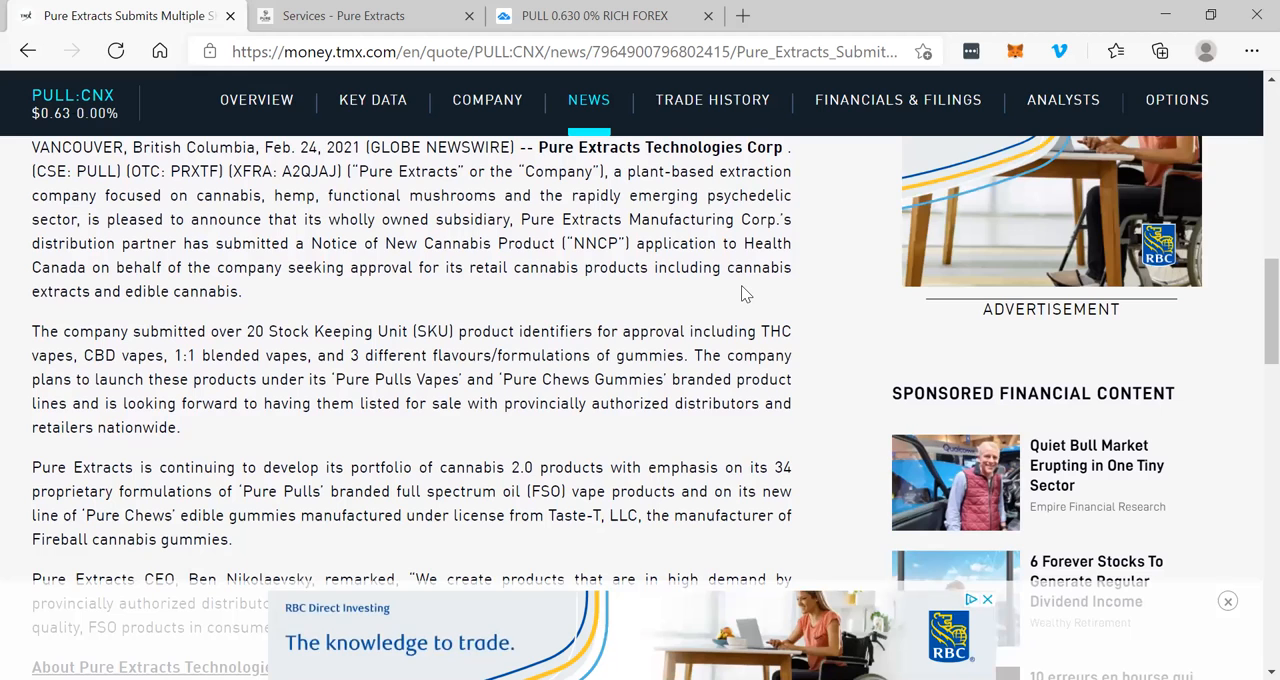
scroll(down, 3)
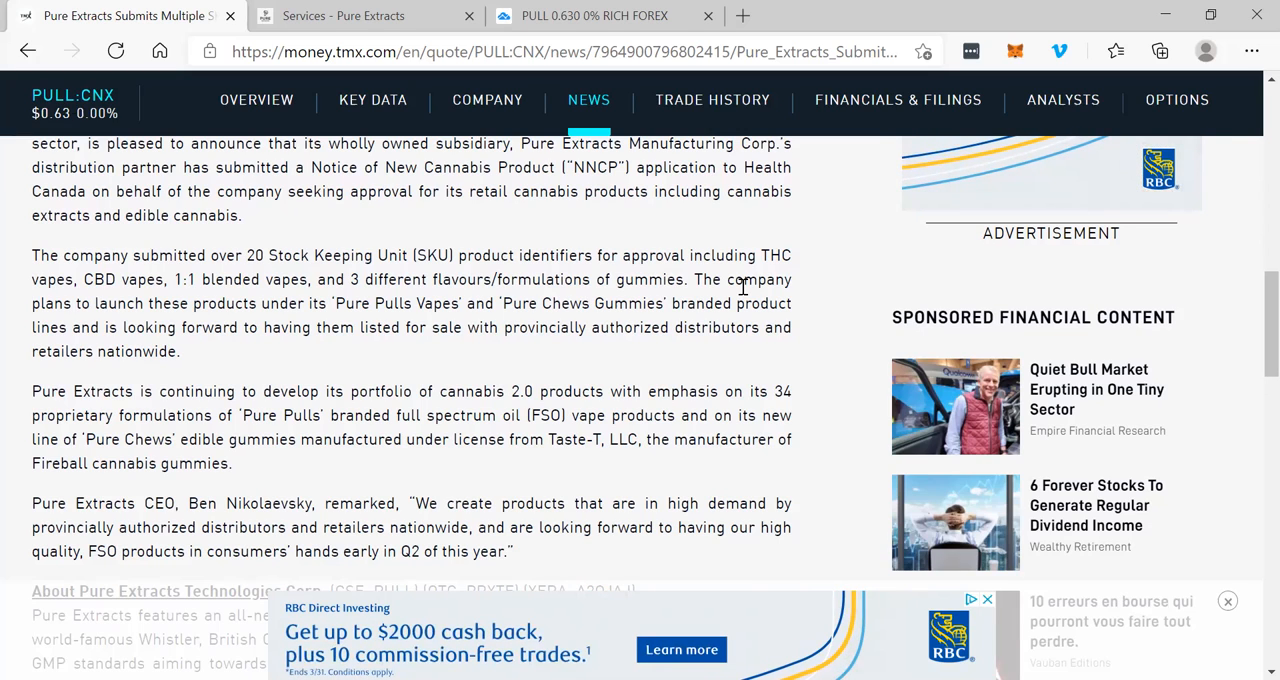
- Read the SKU release through its company background, then return to the headline
scroll(down, 3)
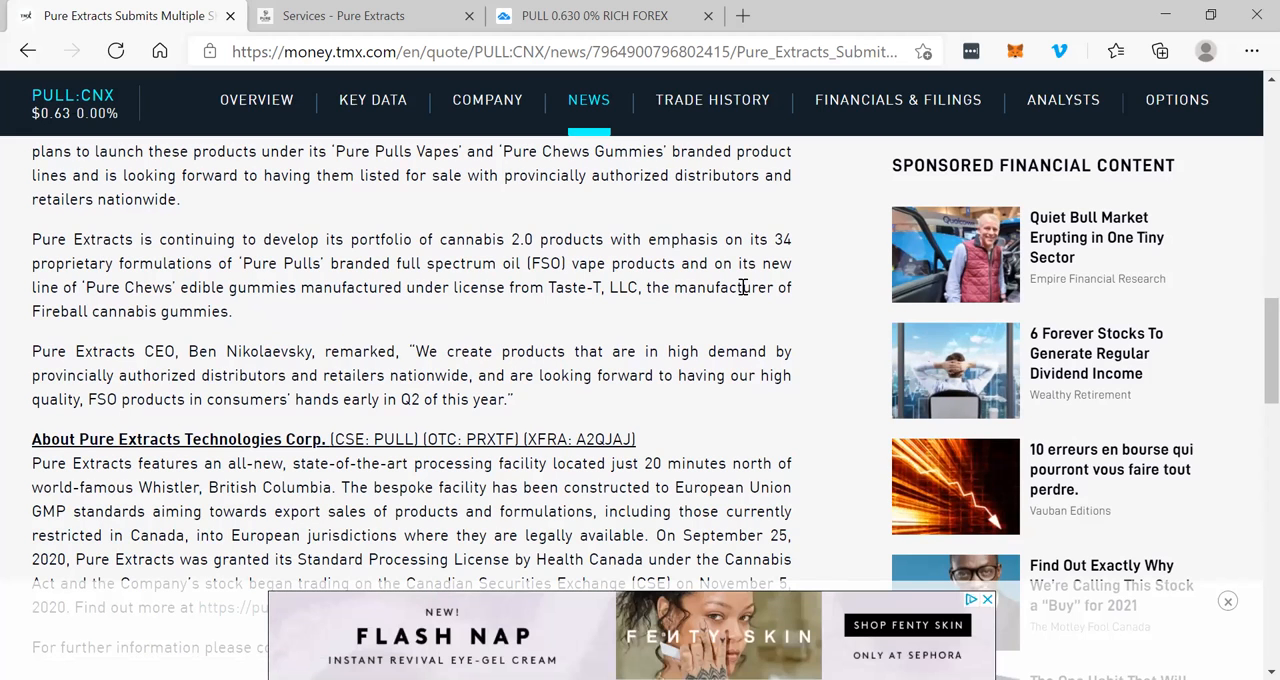
scroll(down, 3)
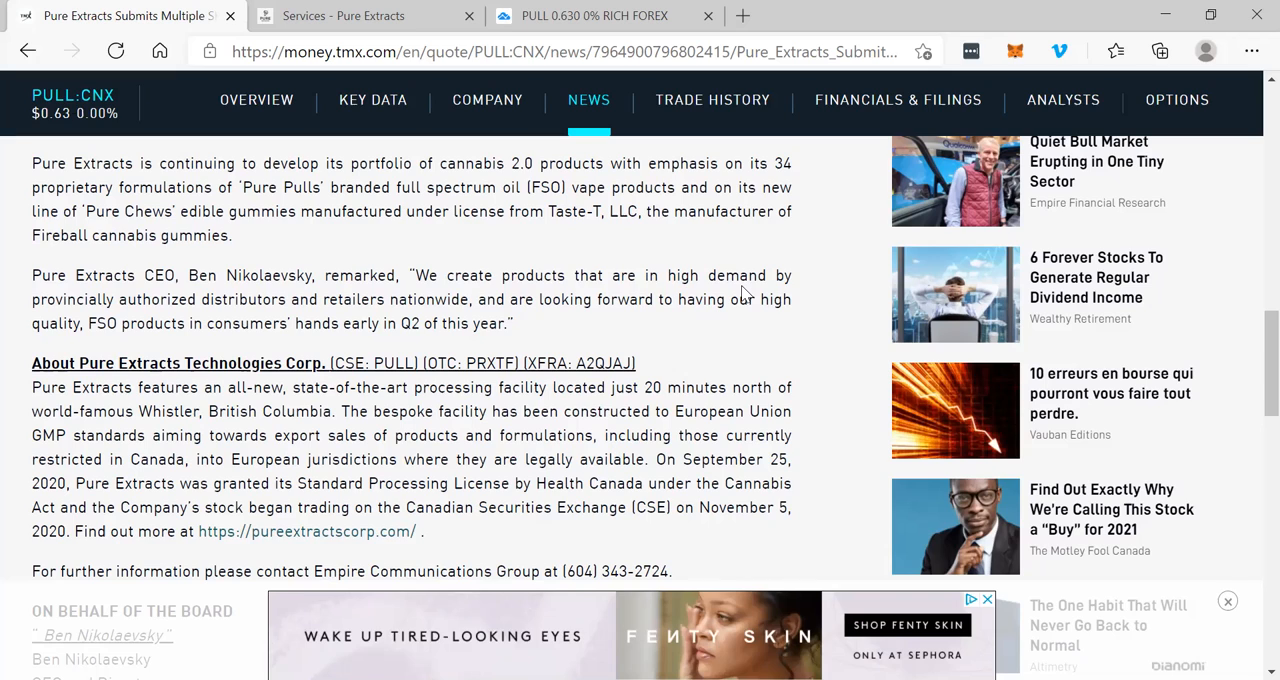
scroll(down, 3)
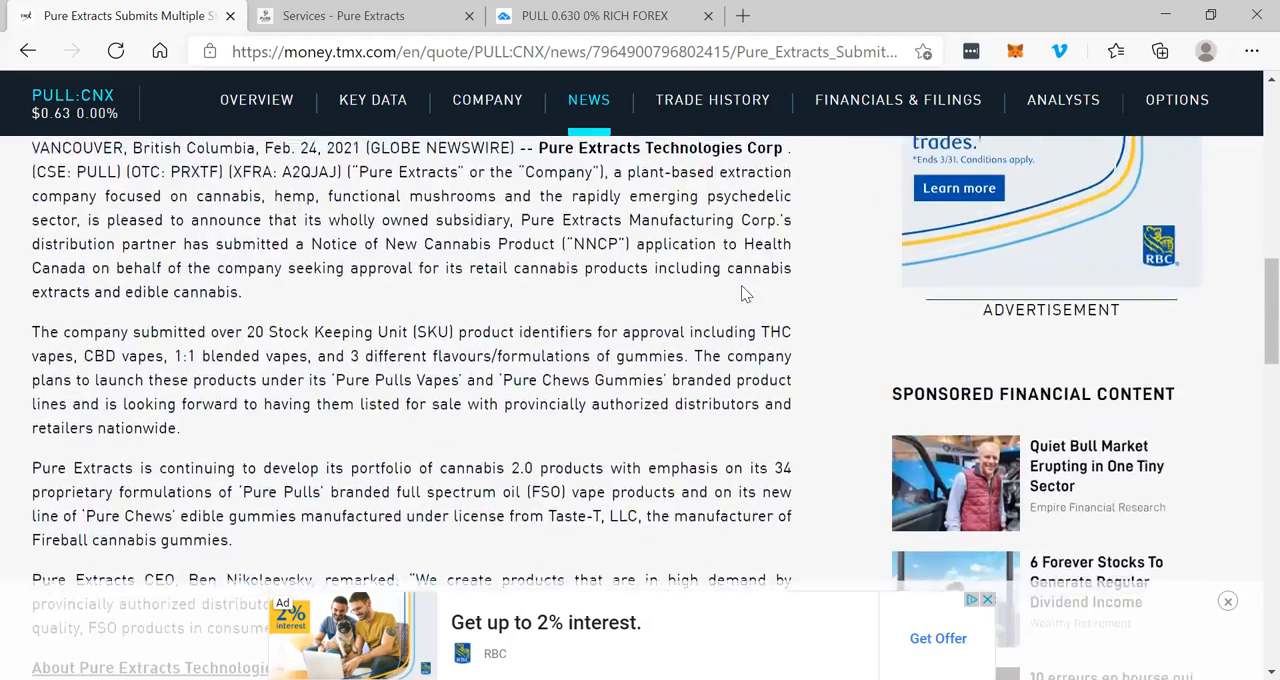
scroll(up, 3)
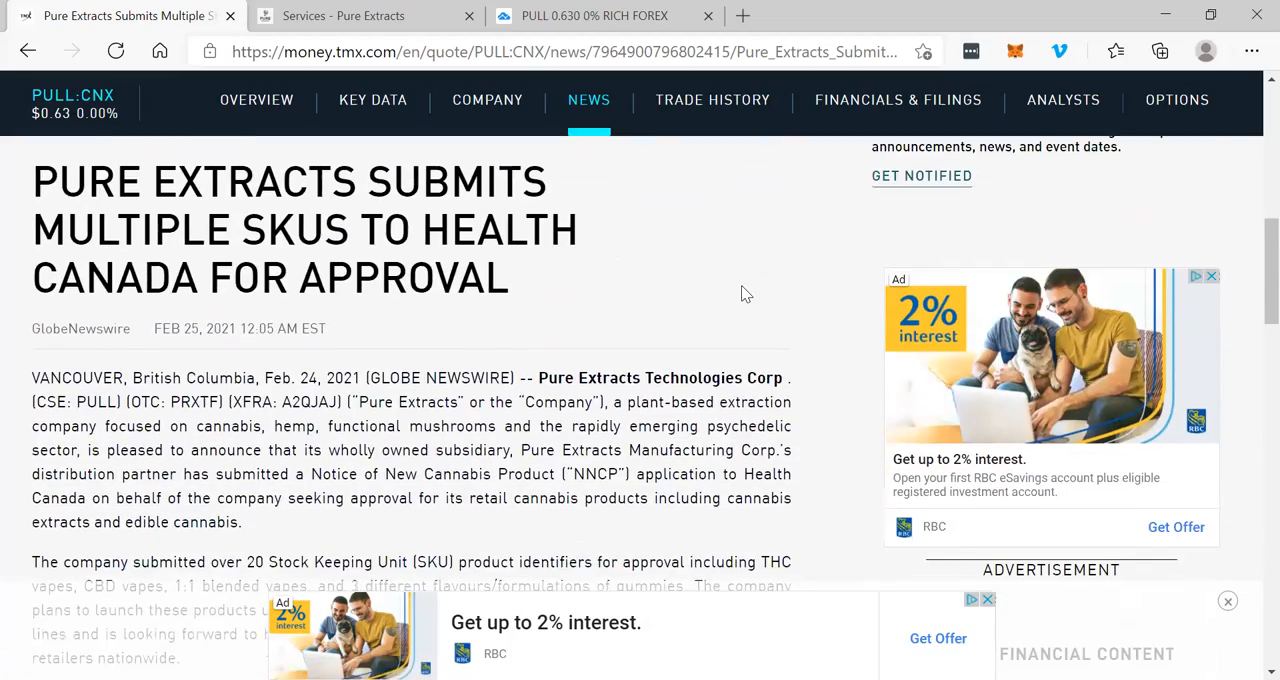
- Reopen the Pure Extracts Services page and read down to White Label Production
click(594, 15)
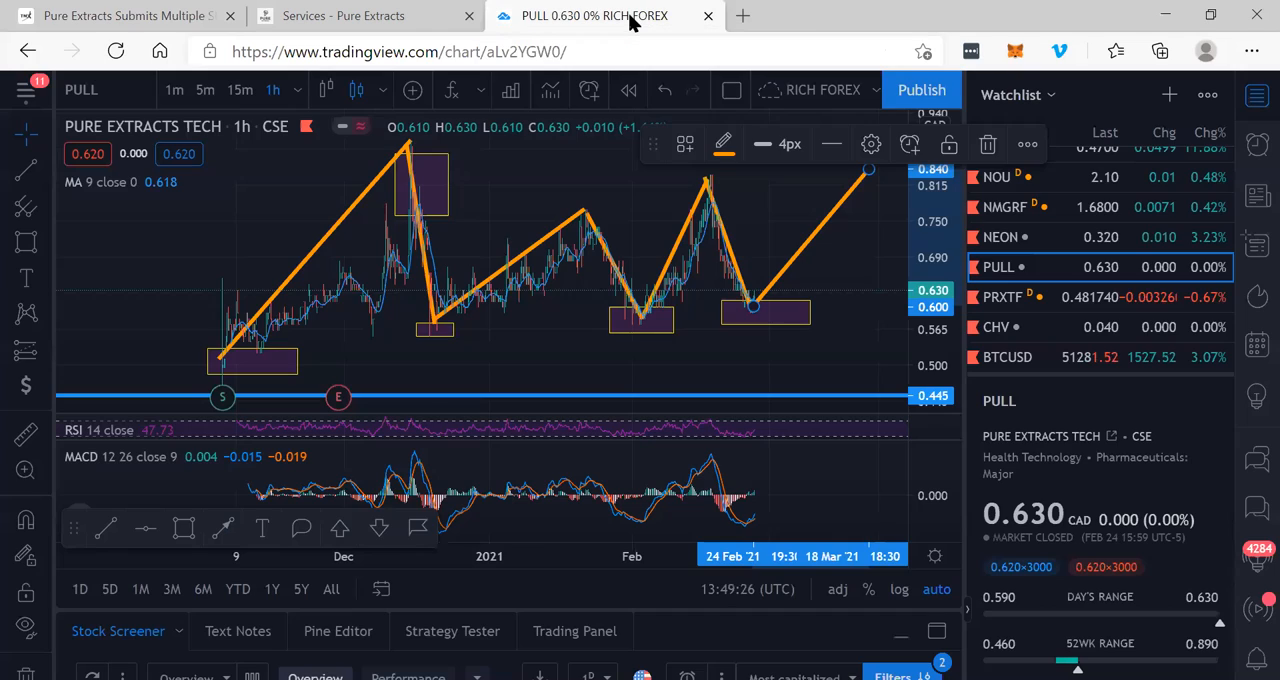
click(343, 15)
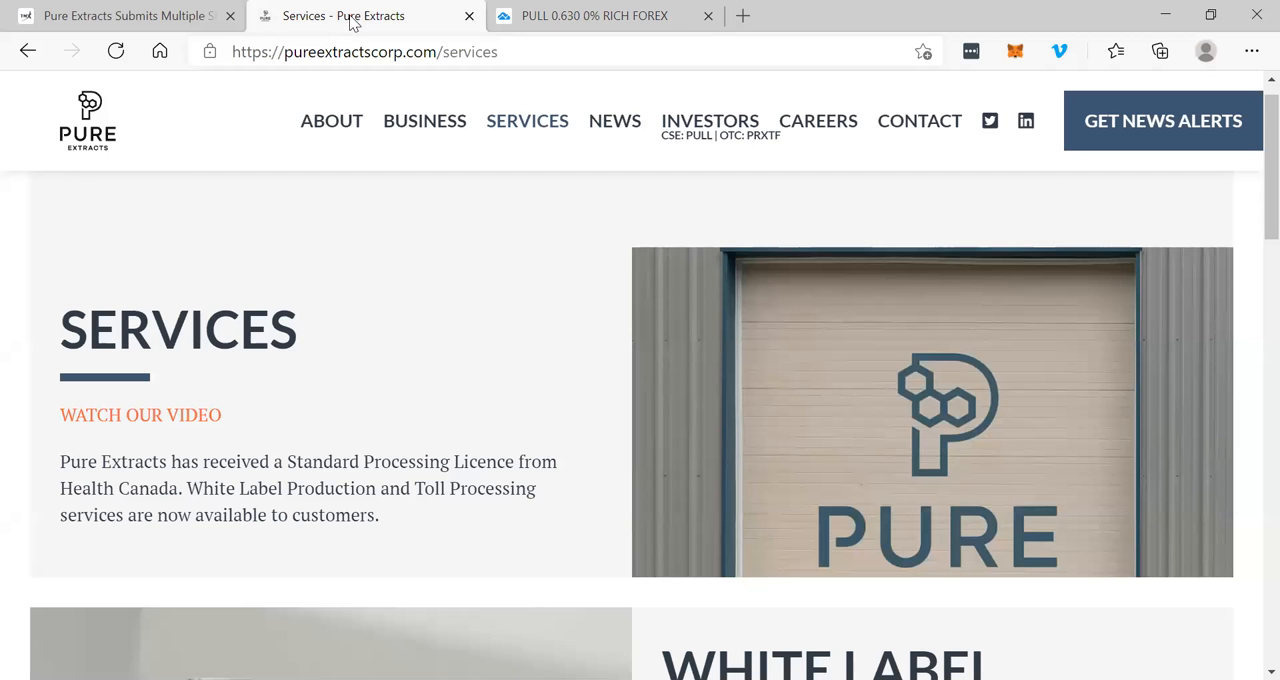
scroll(down, 3)
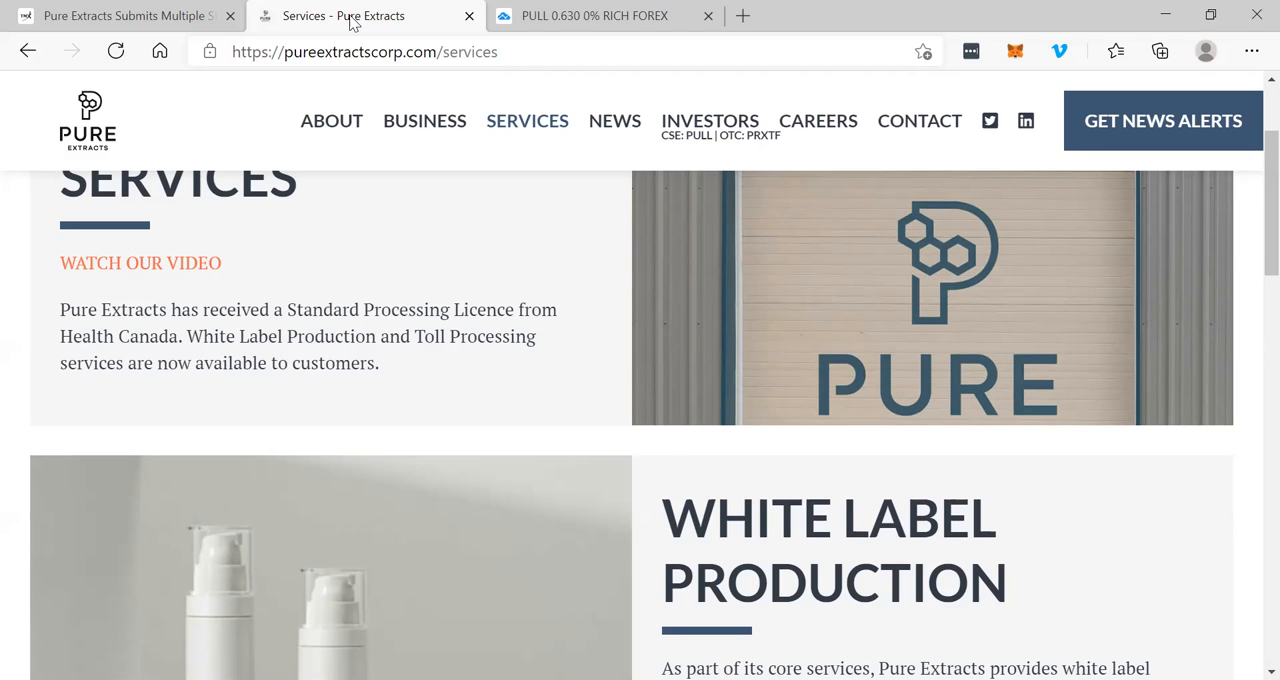
scroll(down, 3)
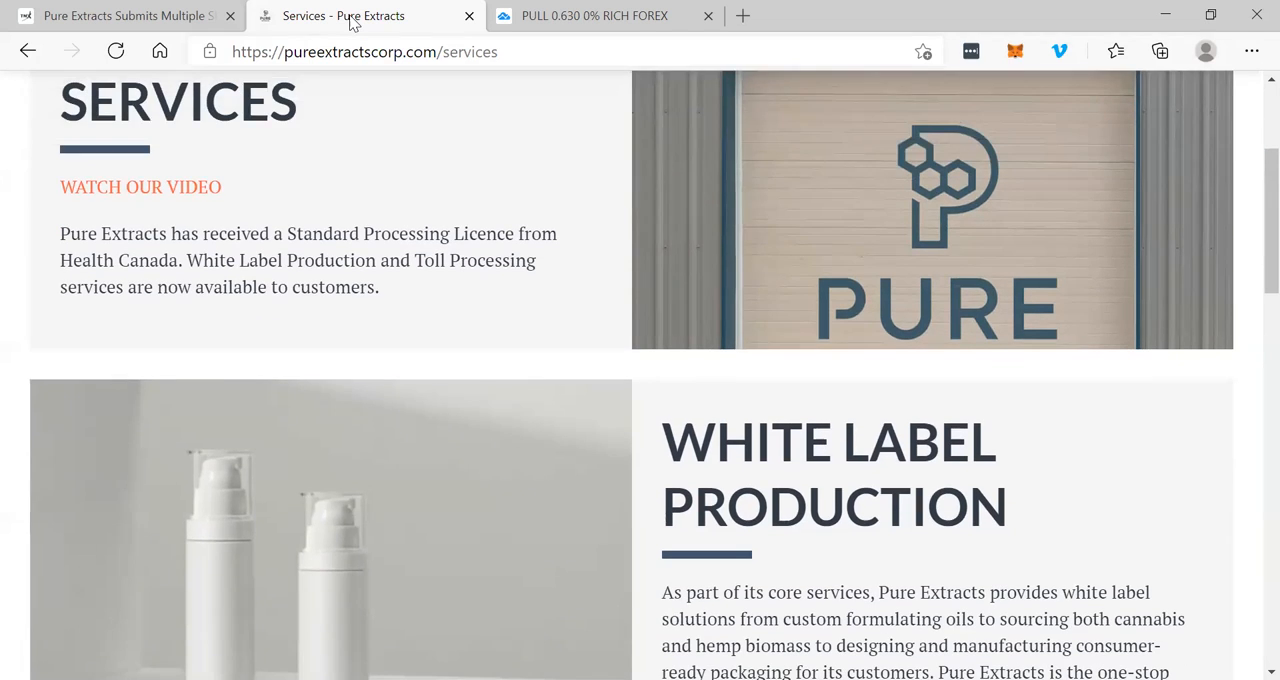
scroll(down, 3)
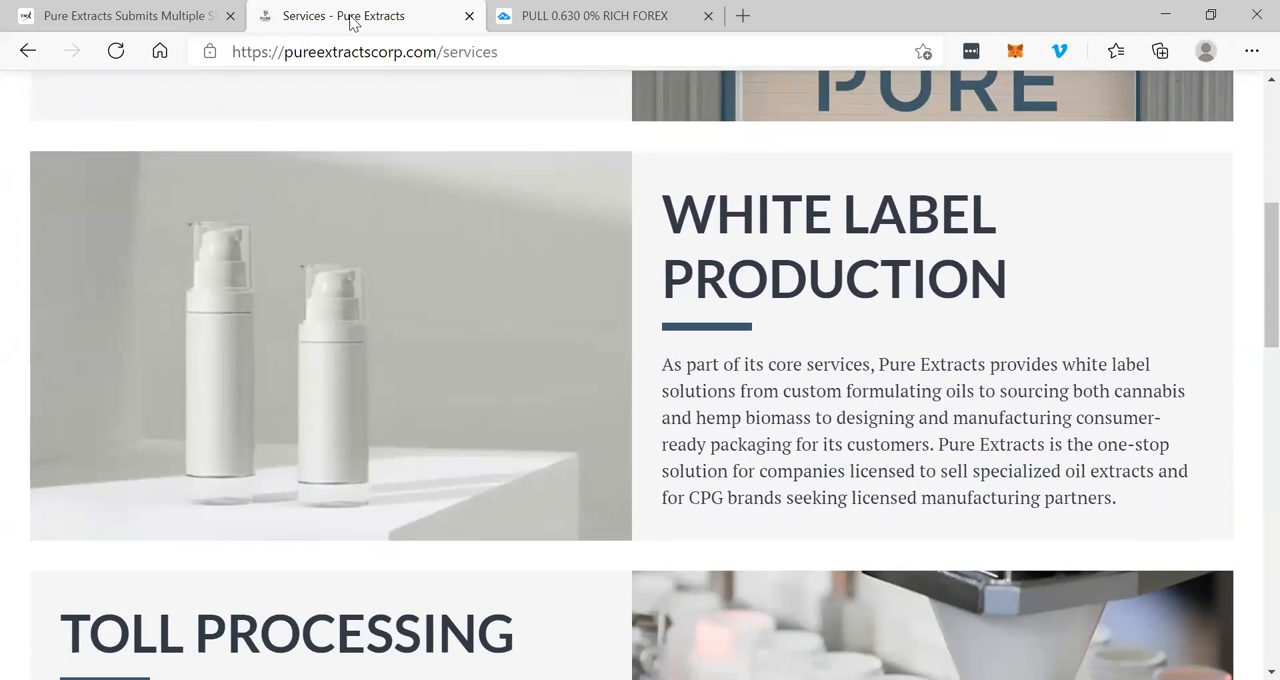
scroll(down, 3)
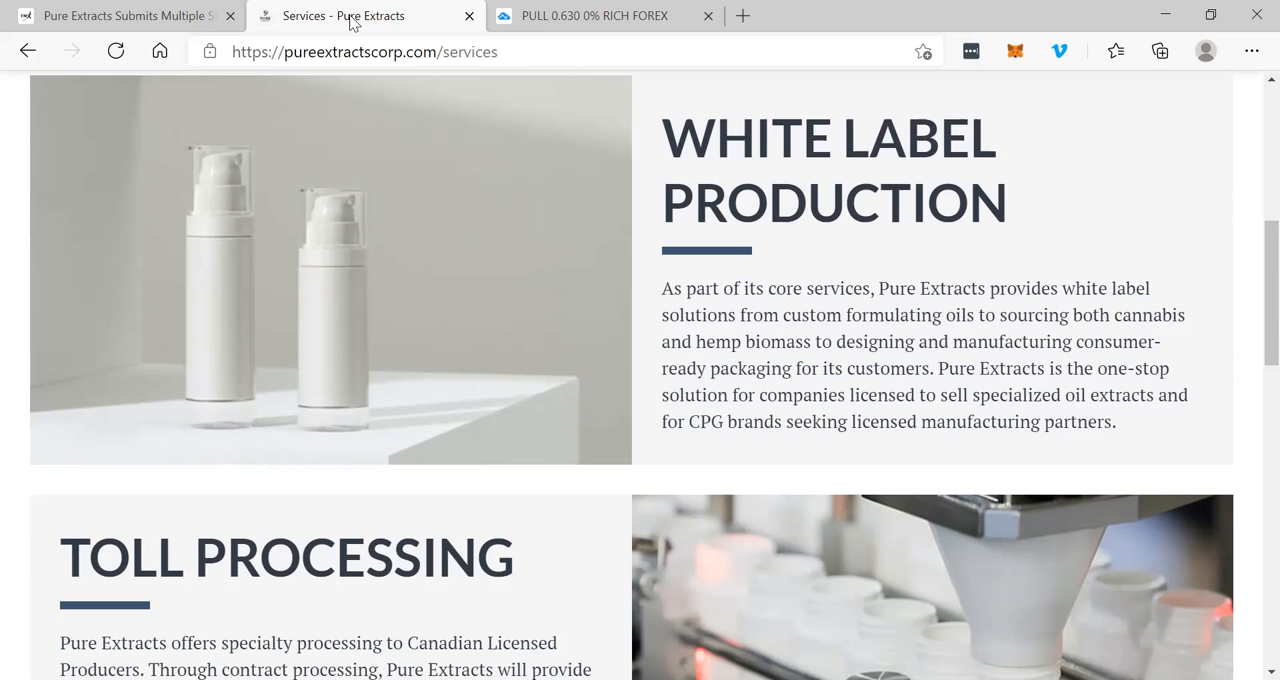
- Read Toll Processing and its enquiry form, then scroll back to the Services heading
scroll(down, 3)
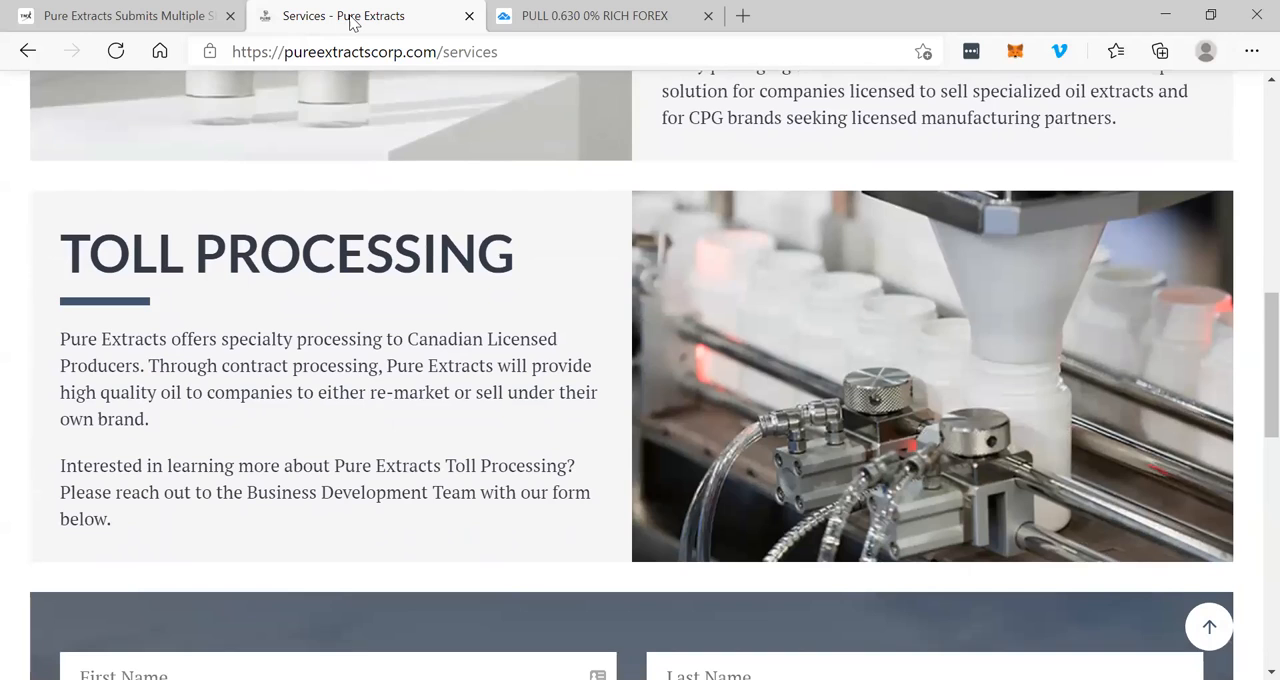
scroll(down, 3)
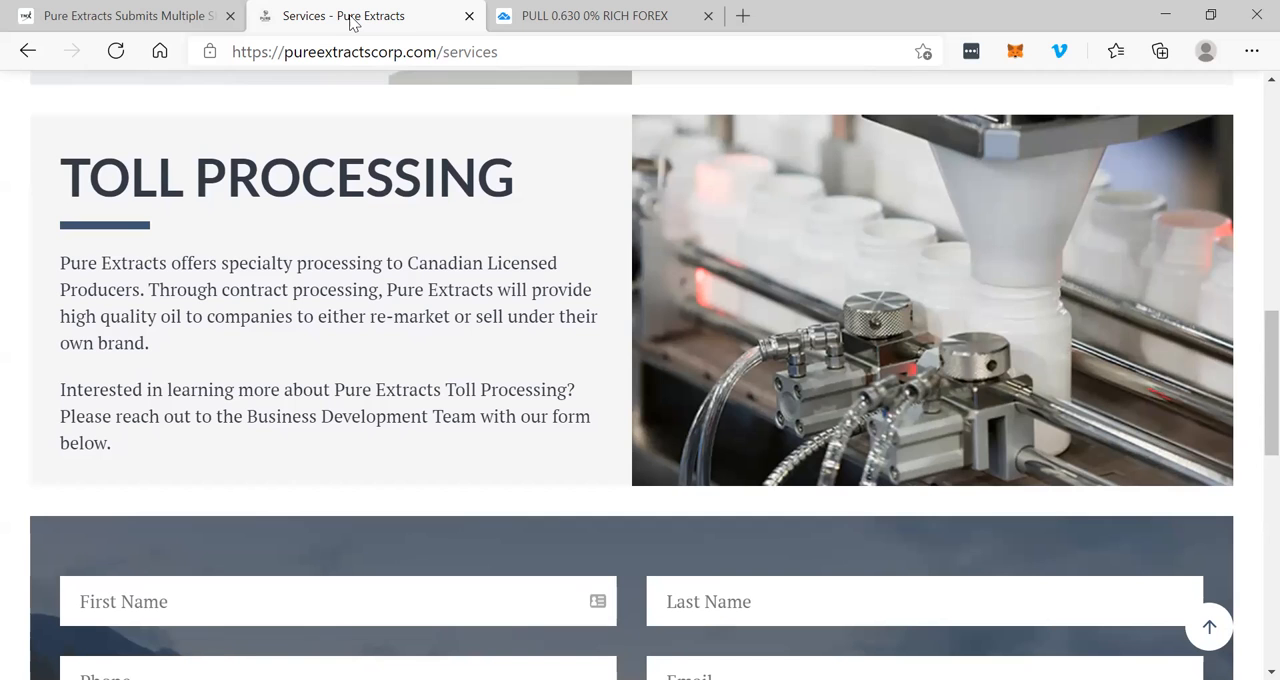
scroll(down, 3)
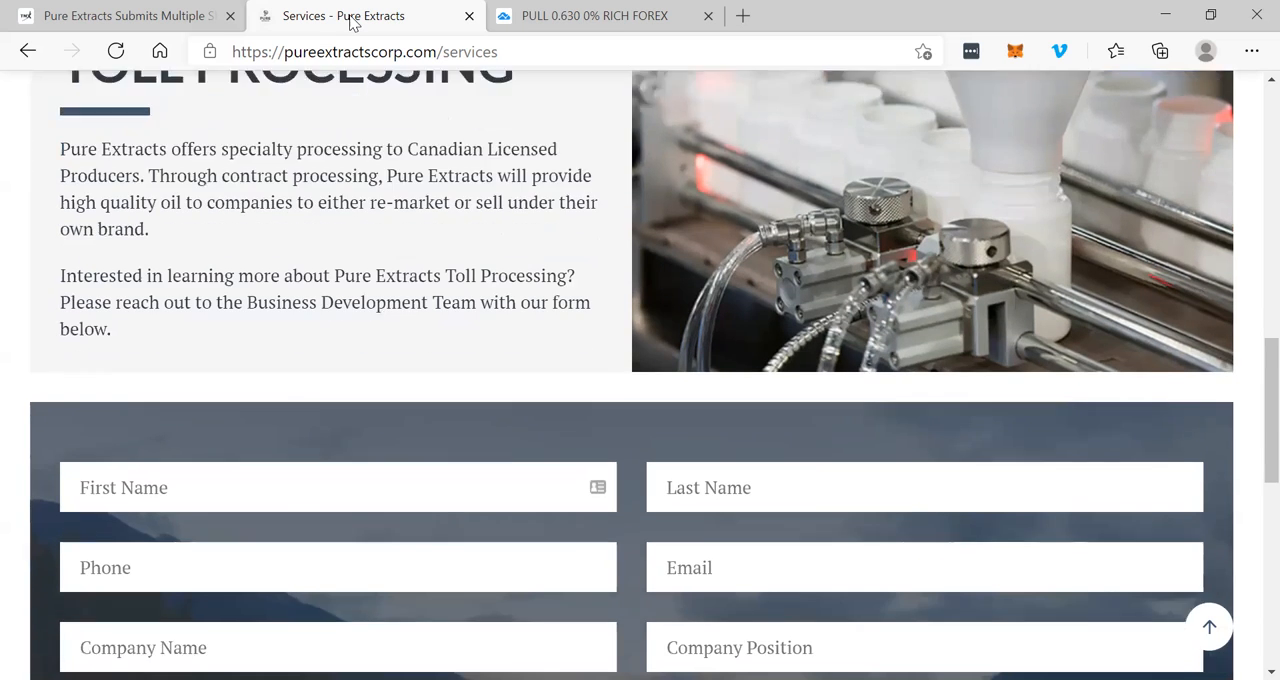
scroll(down, 3)
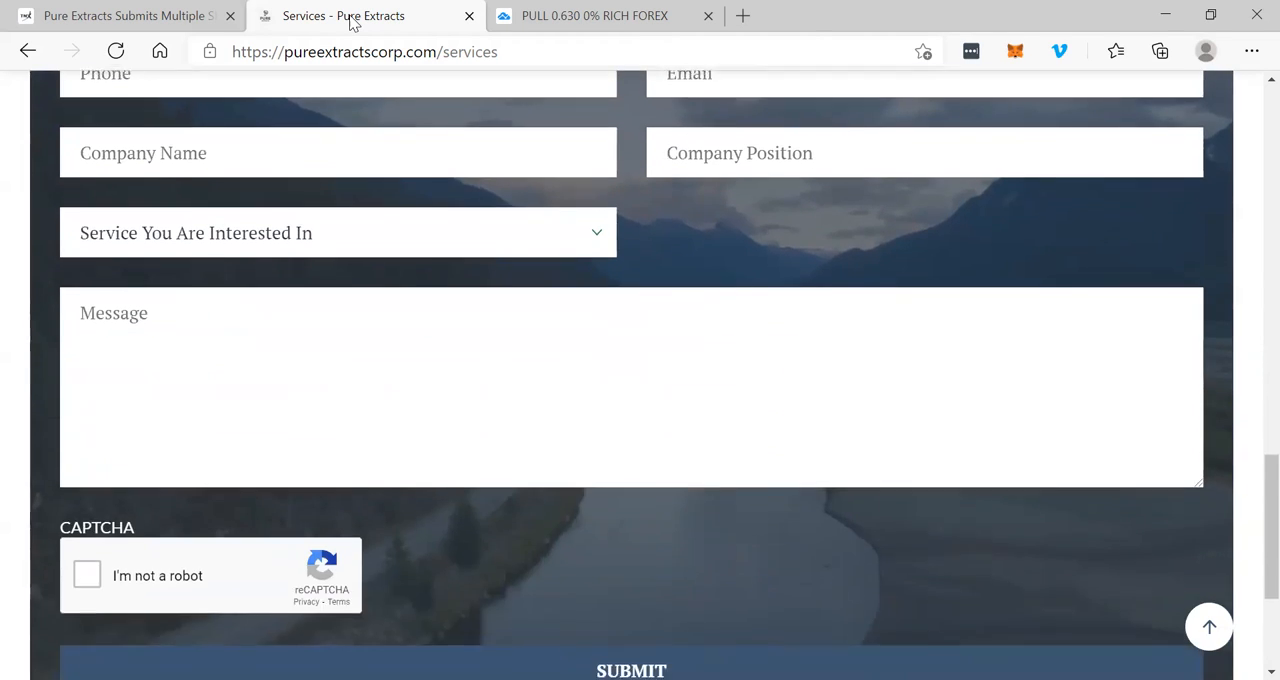
scroll(up, 3)
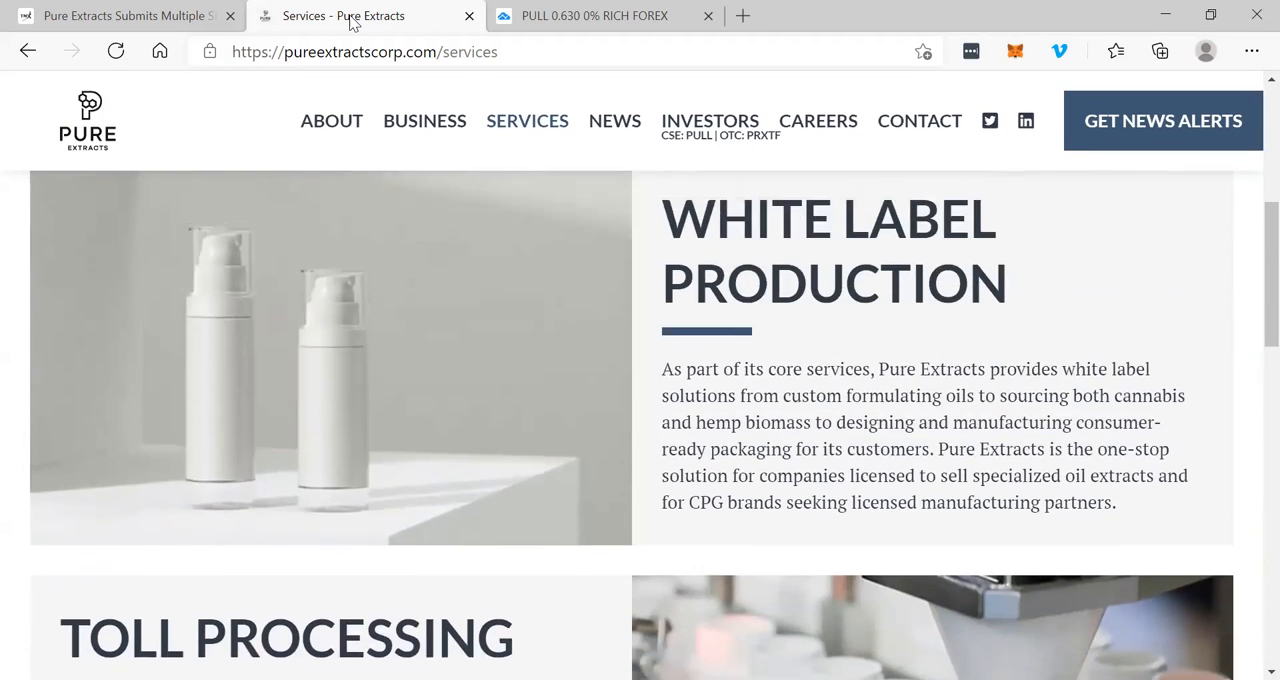
scroll(up, 3)
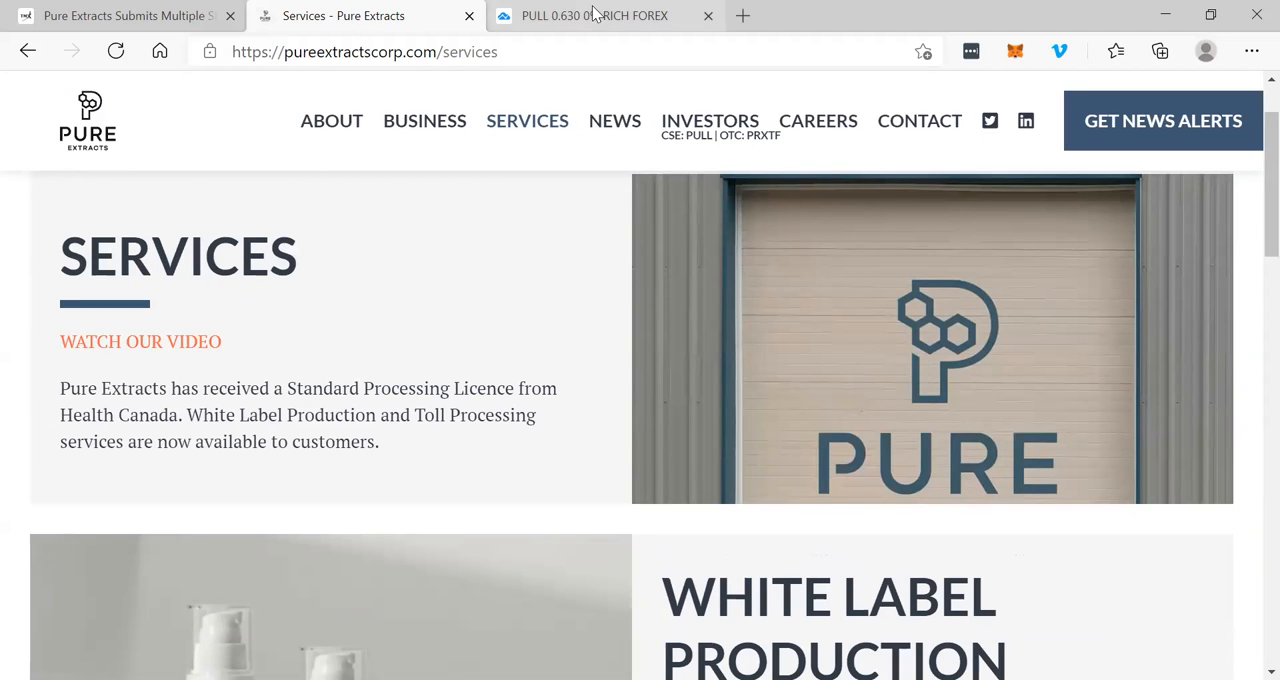
- Return to the PULL hourly chart showing the 0.84 zigzag projection and buy-zone boxes
click(594, 15)
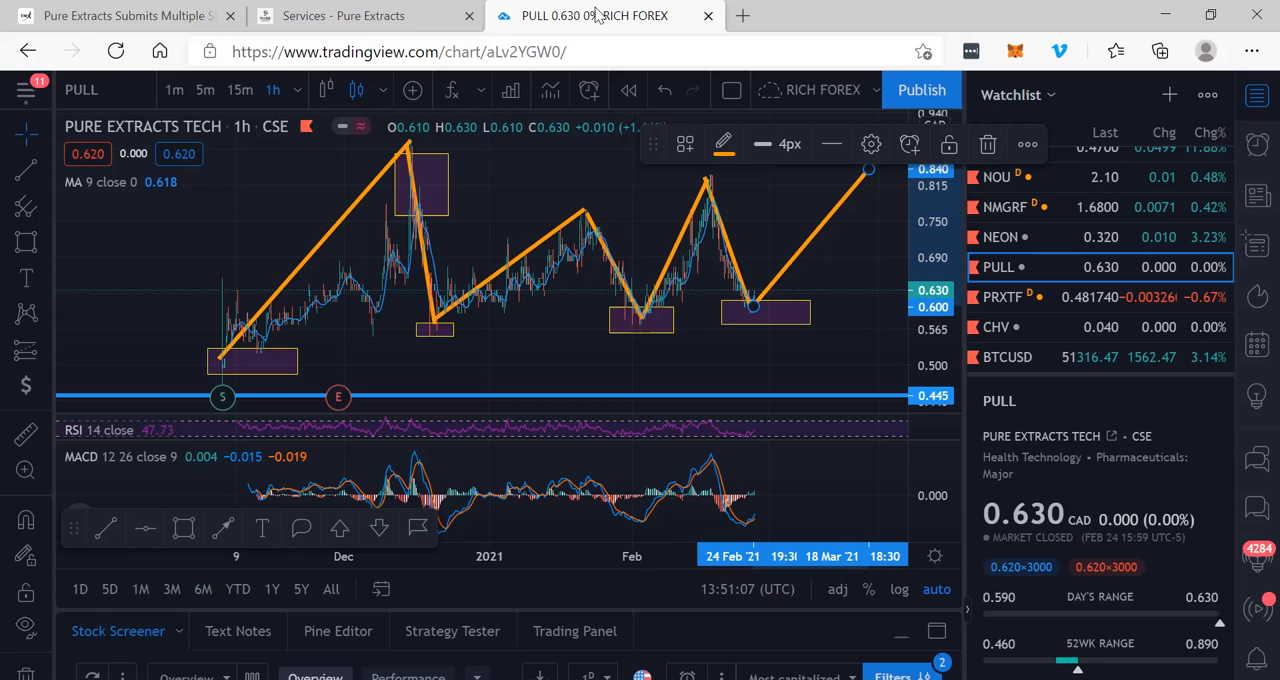
mouse_move(630, 10)
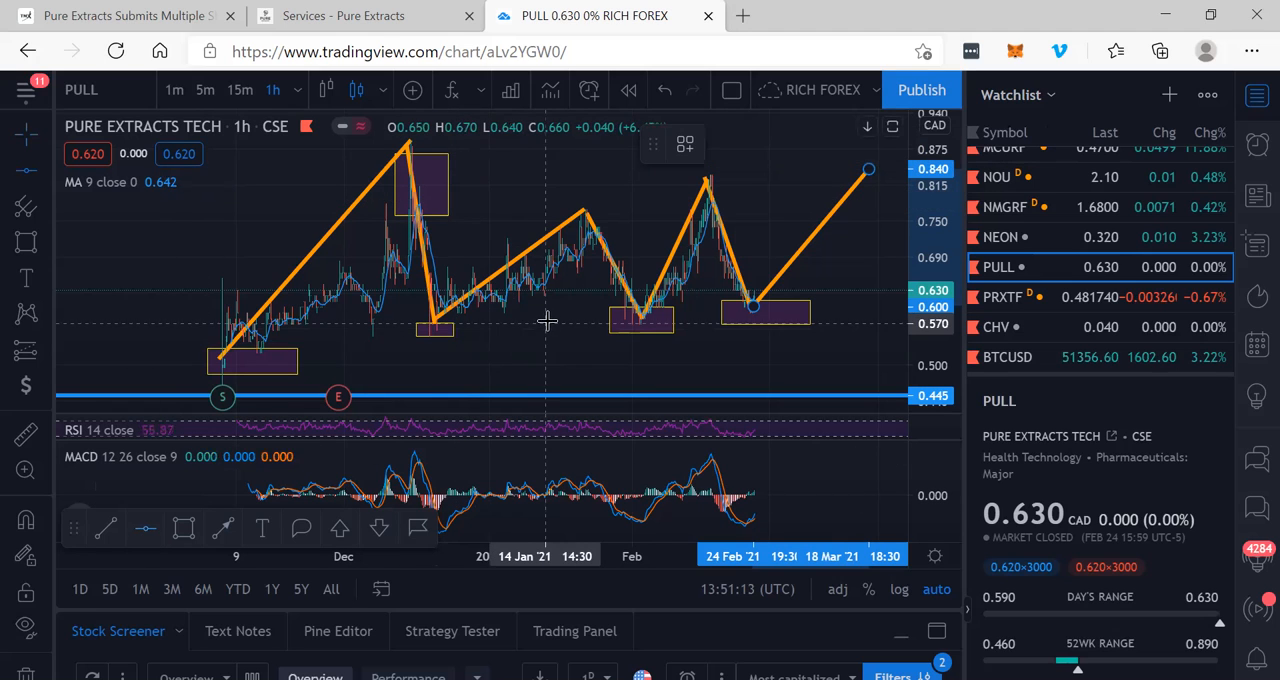
mouse_move(549, 315)
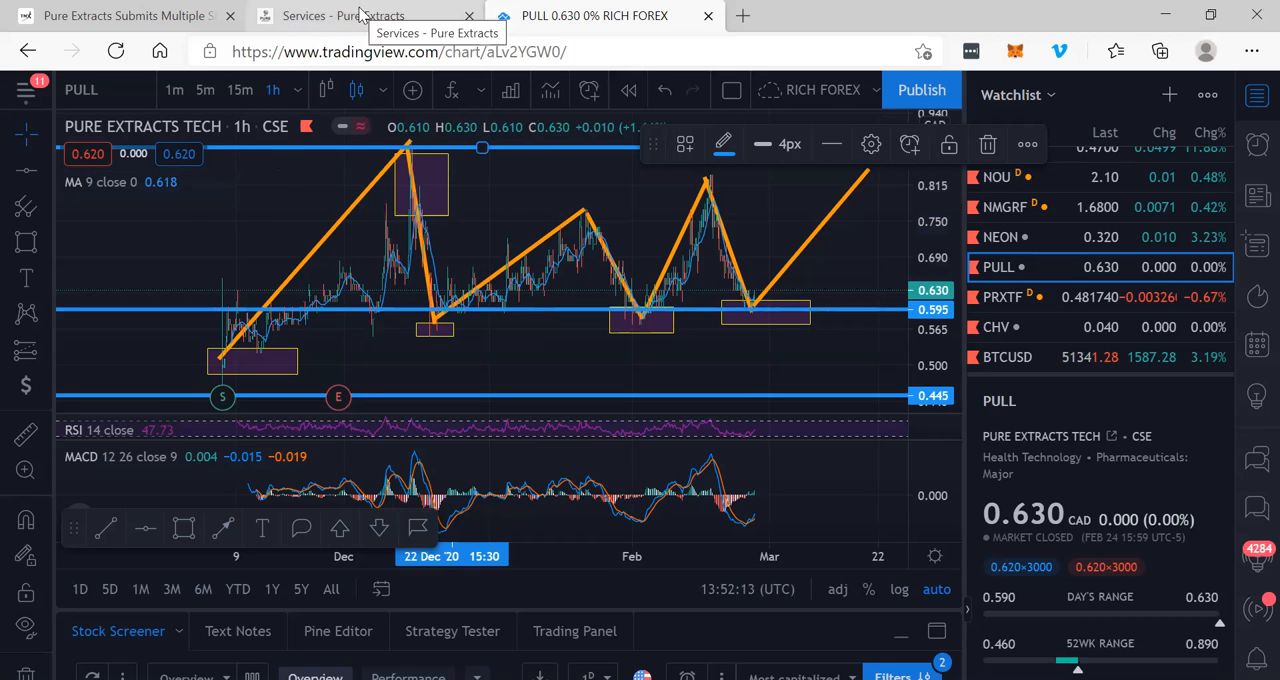
- Recheck the Health Canada SKU submission news release, then glance at the PULL chart
click(343, 15)
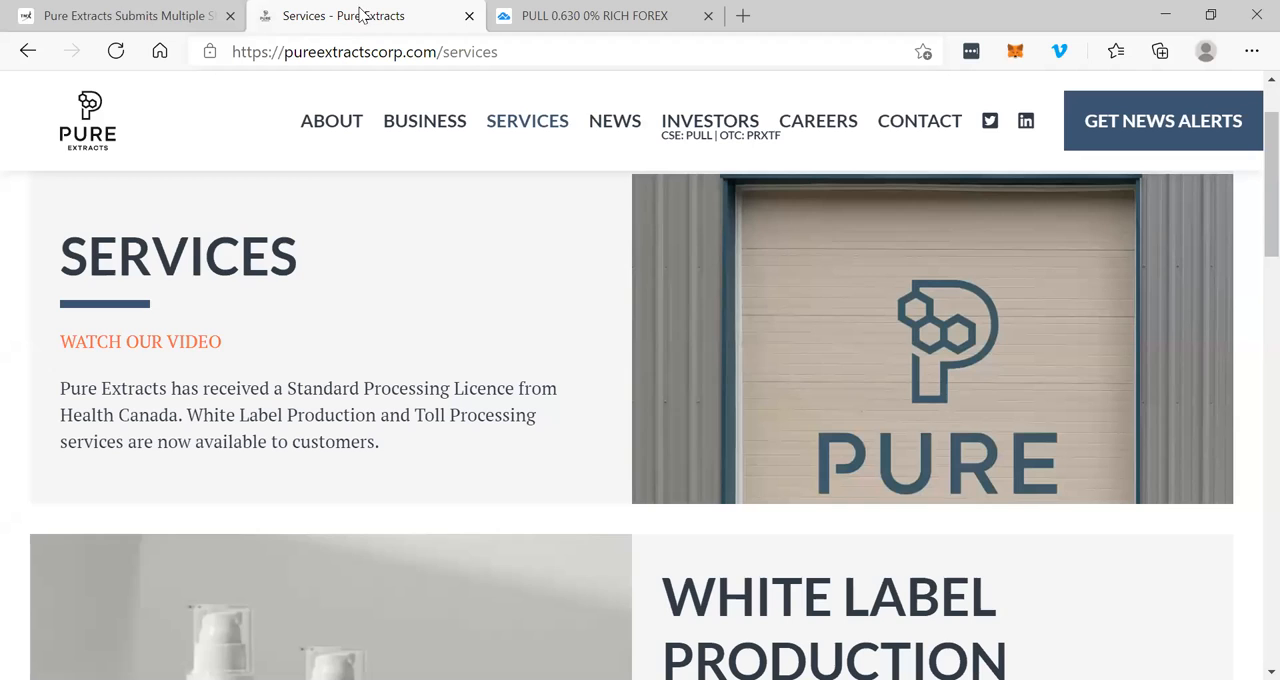
click(120, 15)
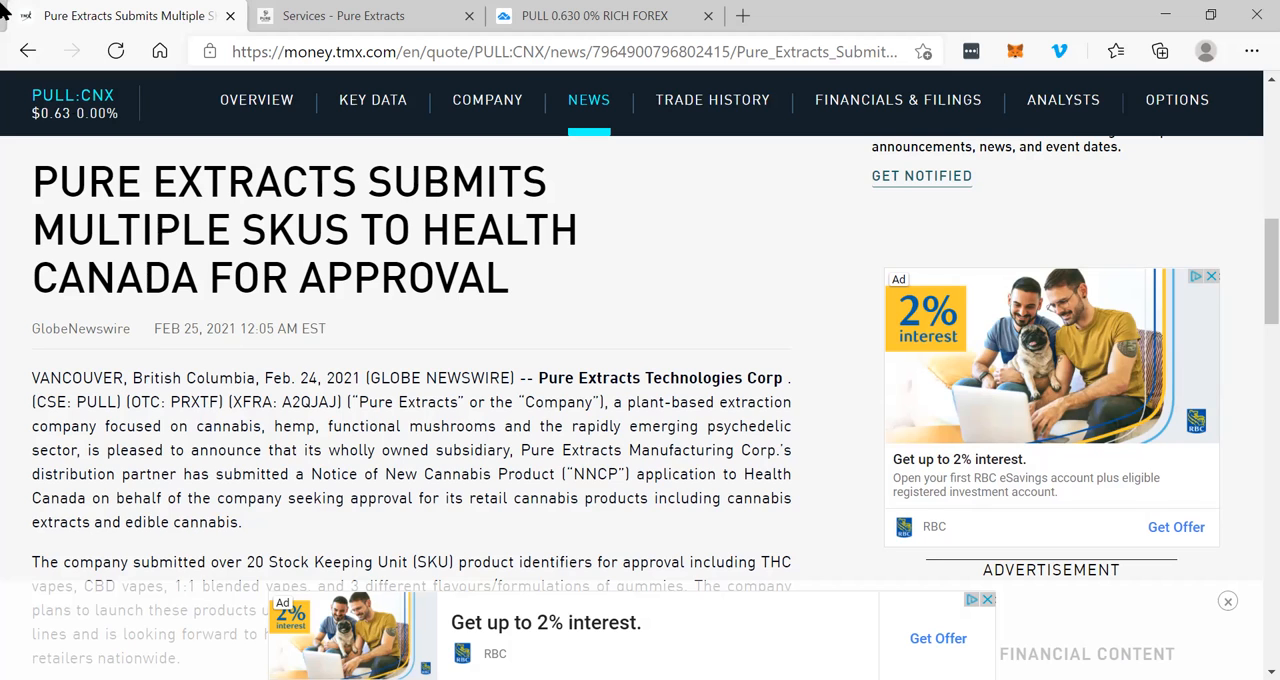
click(594, 15)
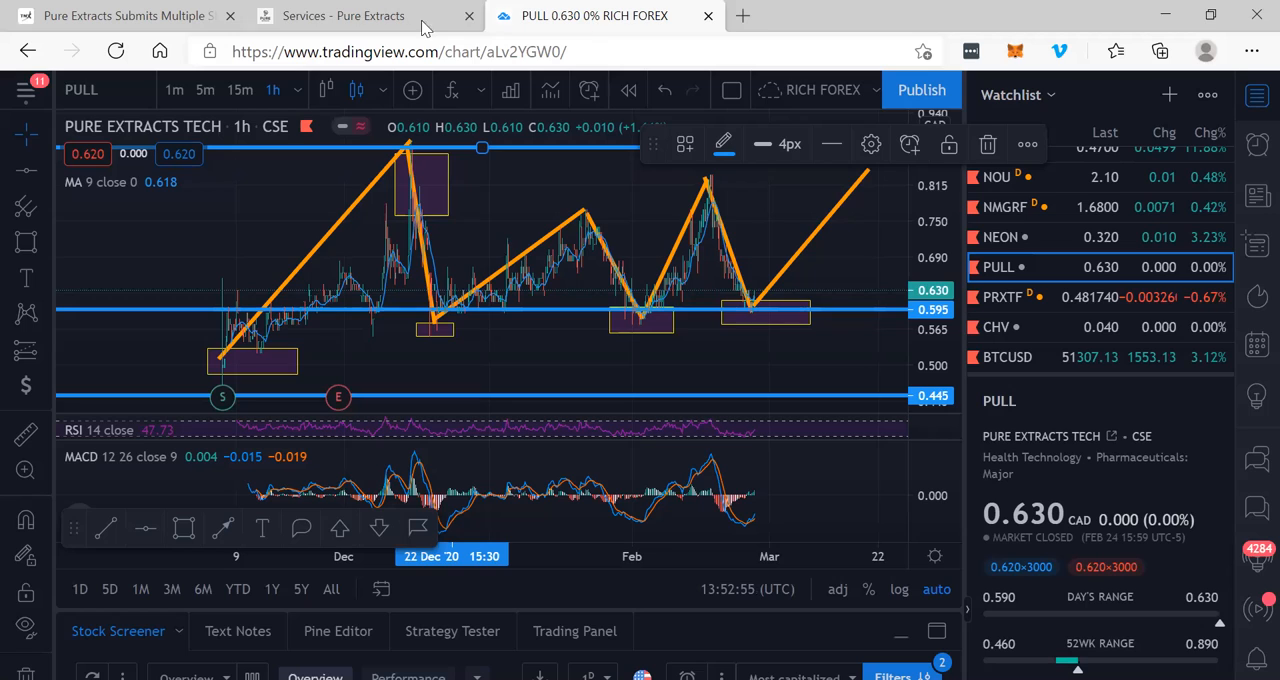
- Open the Pure Extracts home page via its logo, then return to the PULL chart
click(343, 15)
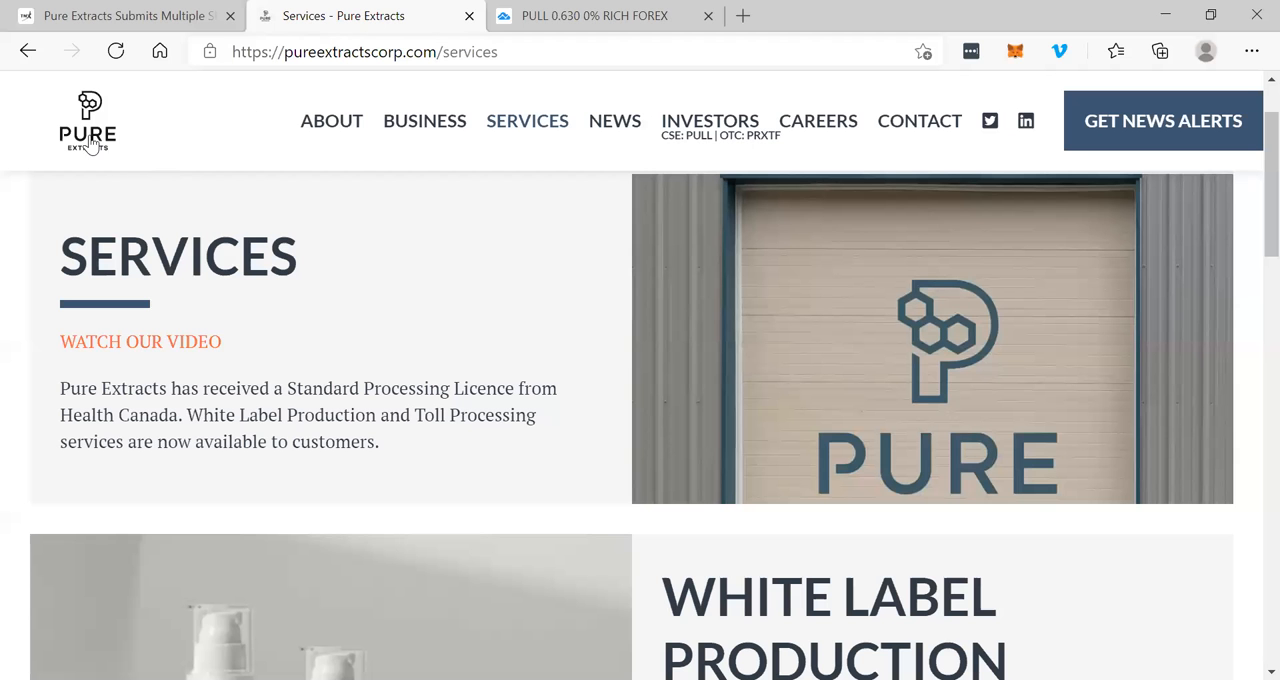
click(87, 120)
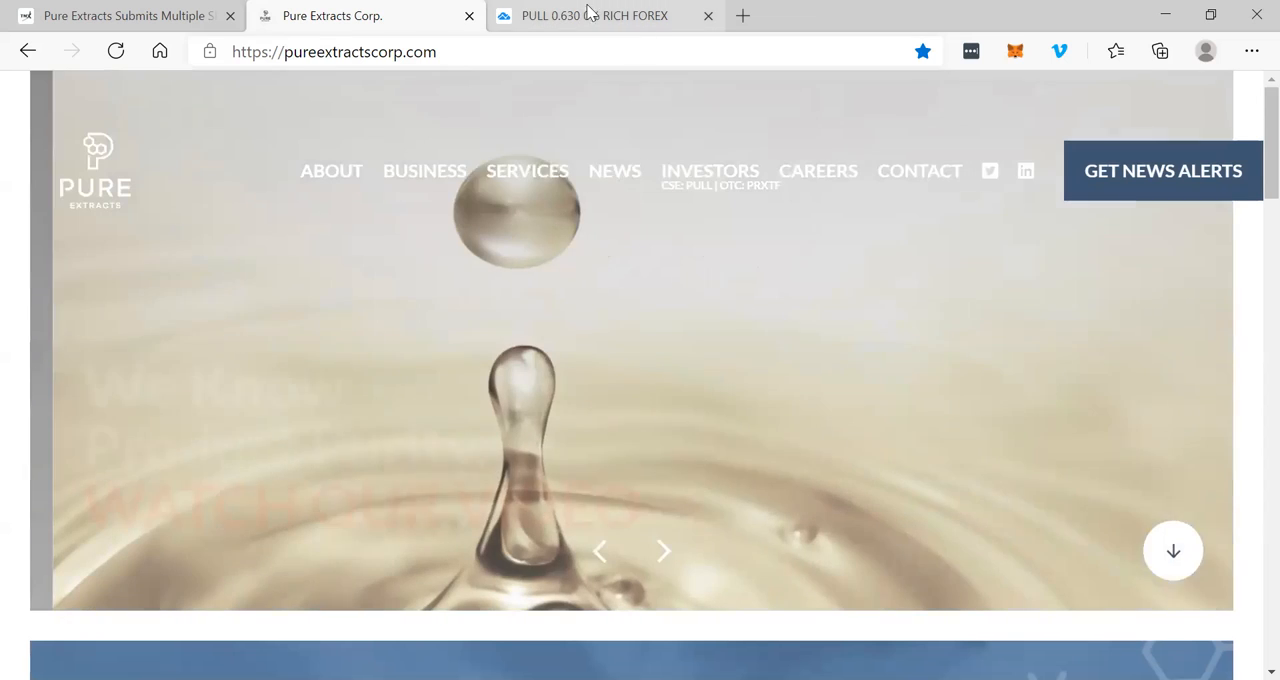
click(594, 15)
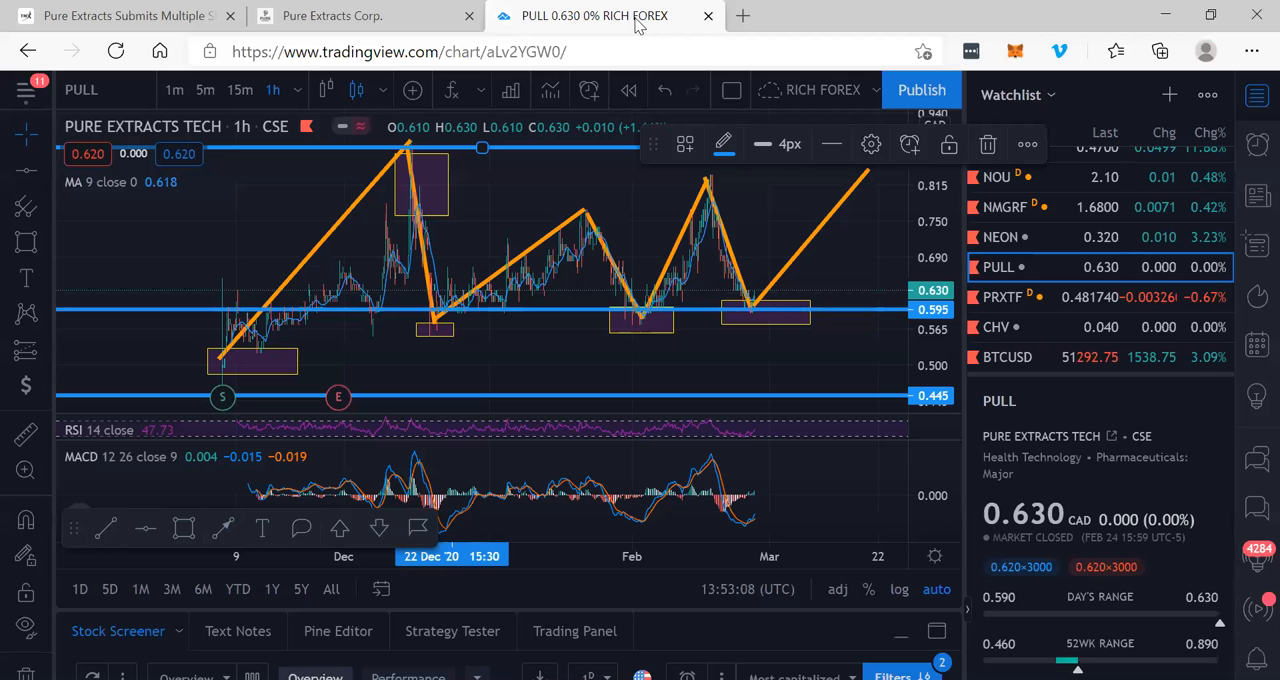